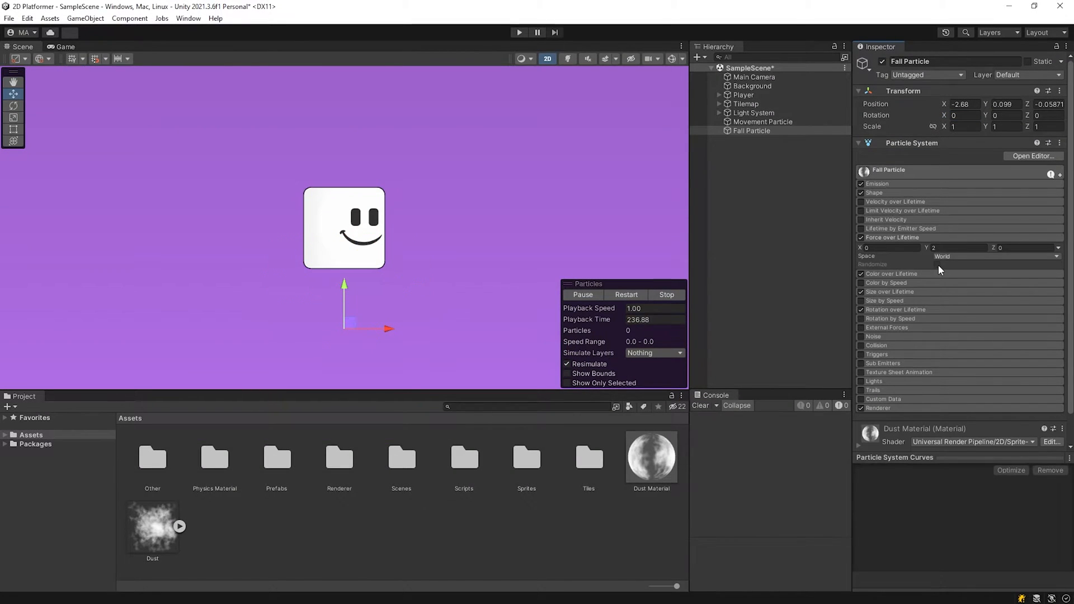
# Step: Select Touch Particle and preview the player's dust trail in Play mode
pyautogui.click(756, 139)
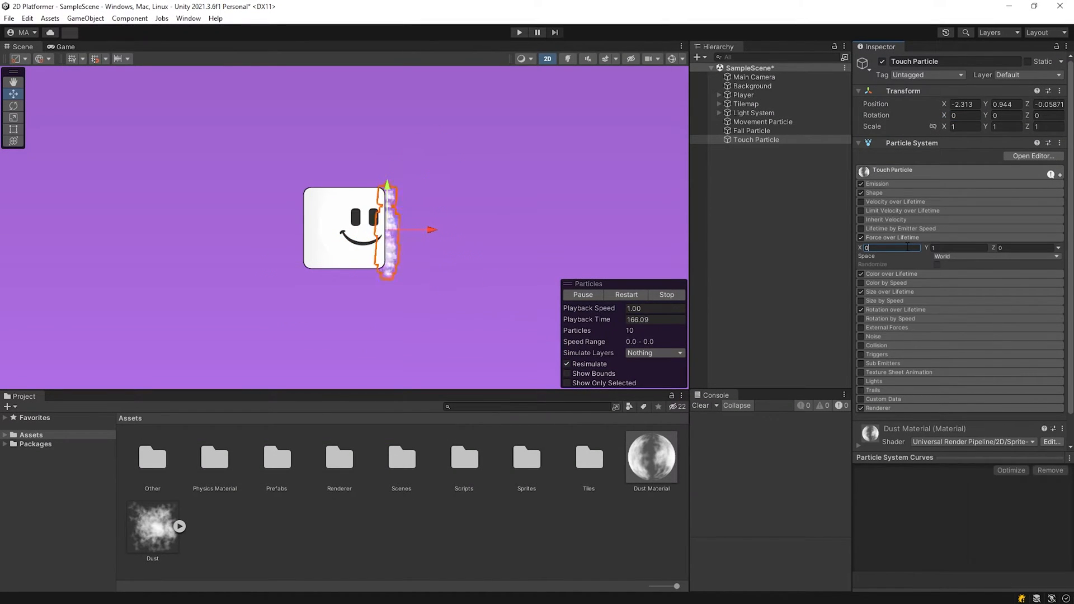
pyautogui.click(518, 33)
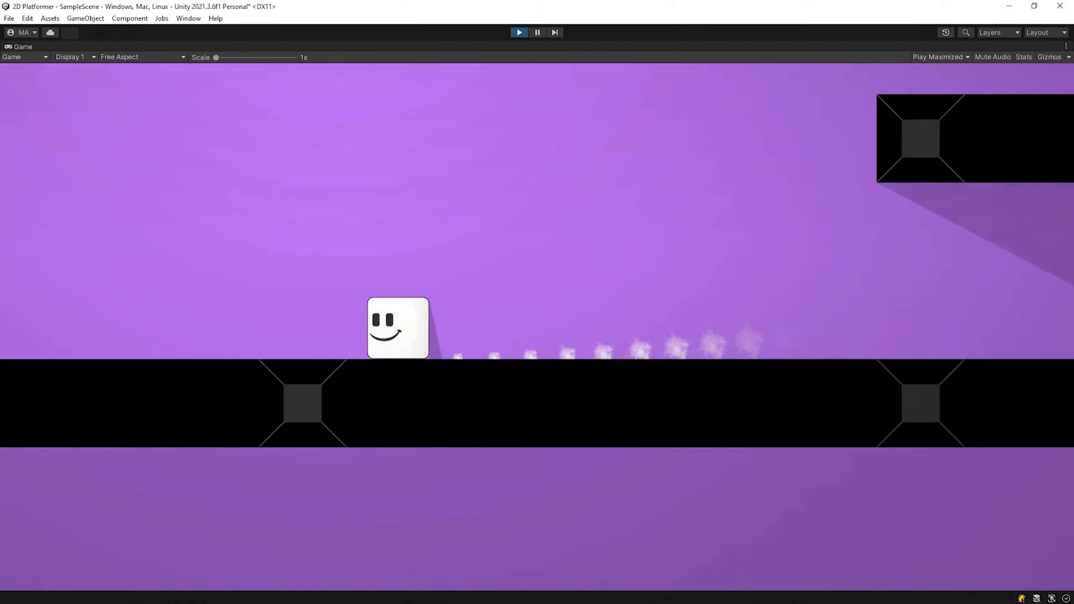
# Step: Remove Player's Trail Renderer and add a particle system named 'Movement Particle'
pyautogui.click(1044, 256)
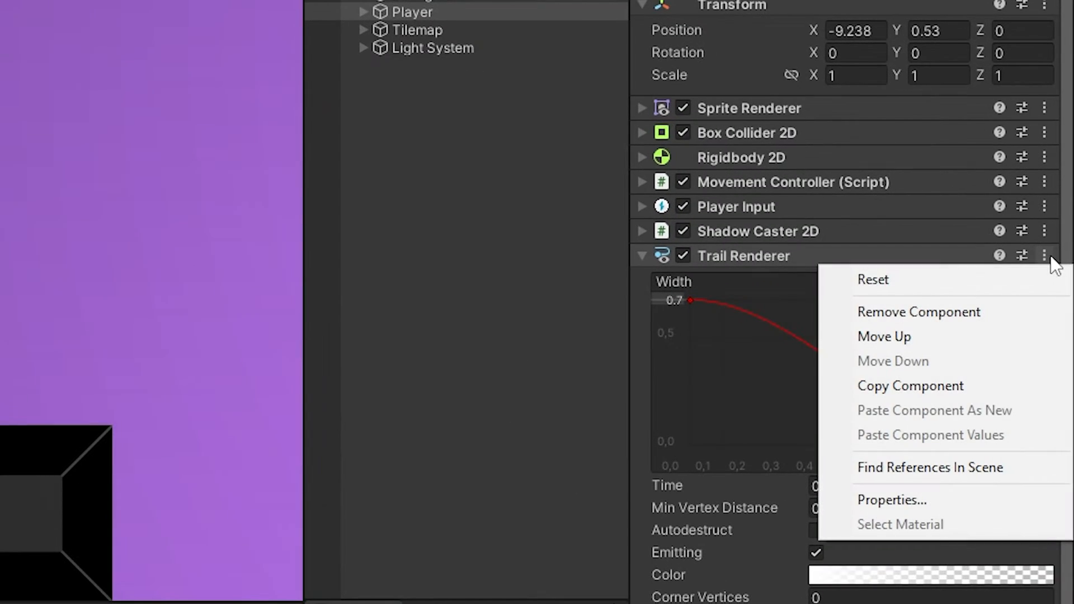
pyautogui.click(919, 311)
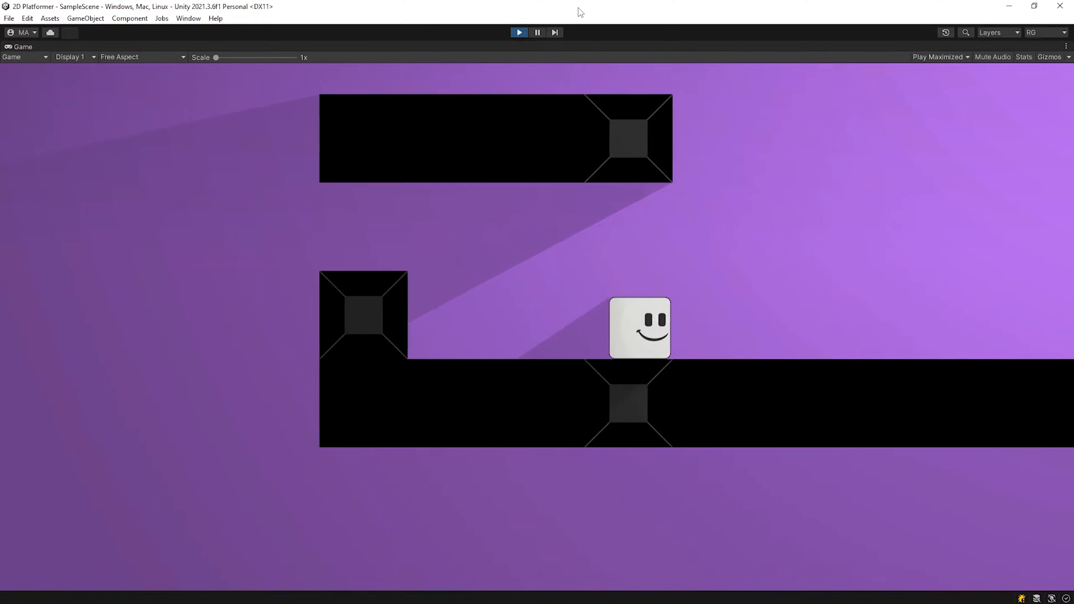
pyautogui.click(518, 33)
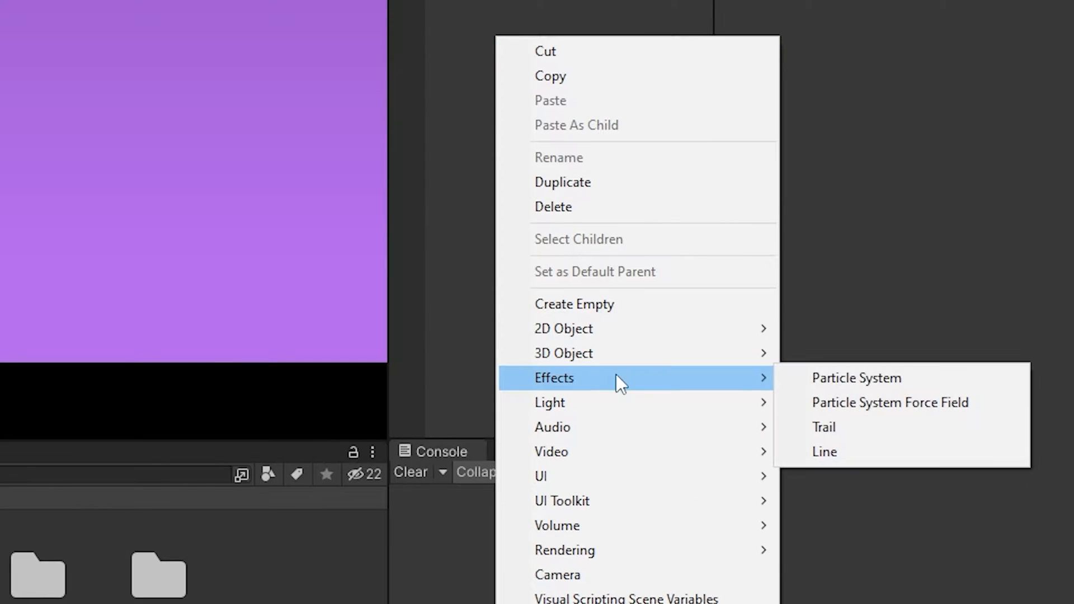
pyautogui.click(855, 378)
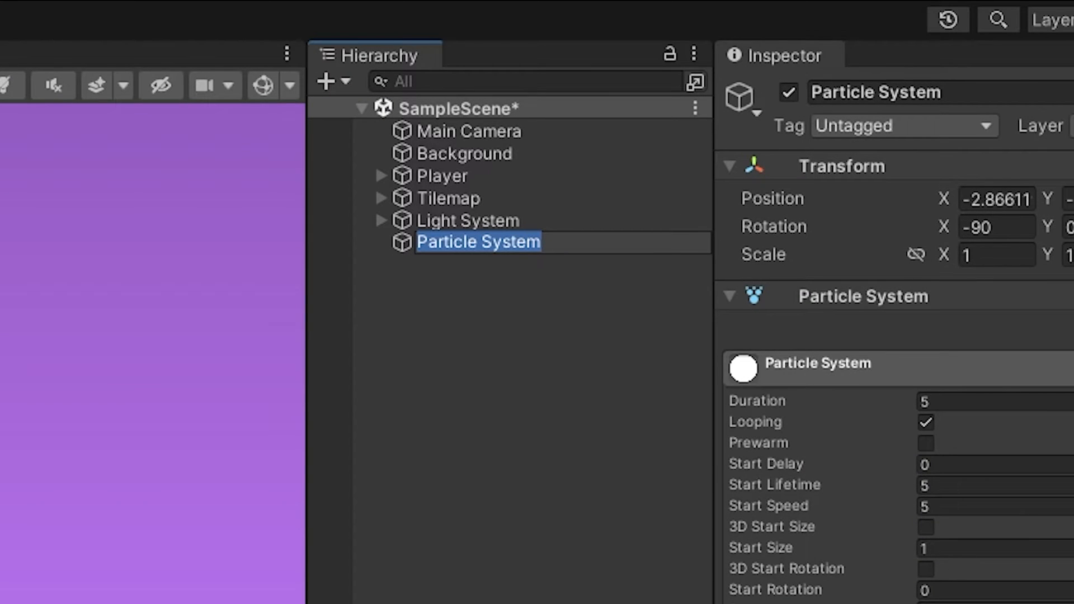
pyautogui.write('Movement Parti')
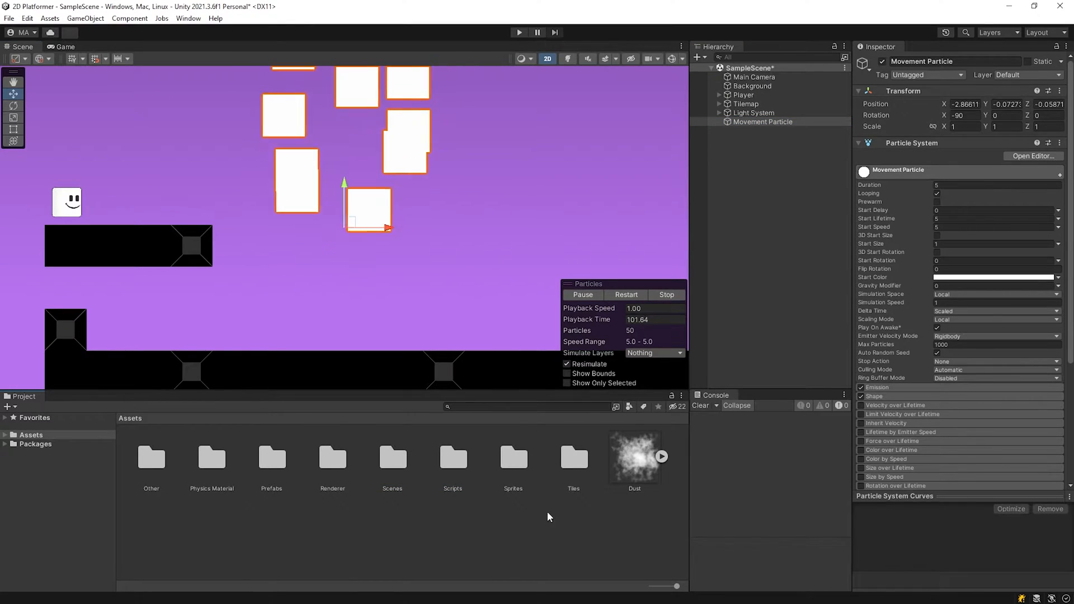
# Step: Apply the Dust texture's import settings and choose a render pipeline shader for Dust Material
pyautogui.click(634, 458)
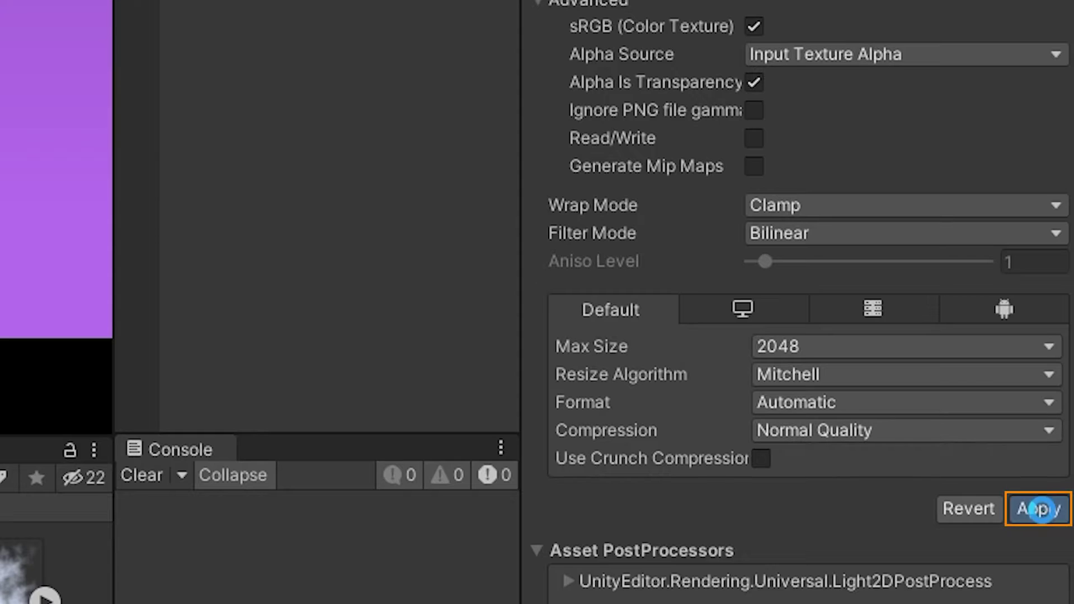
pyautogui.click(1037, 509)
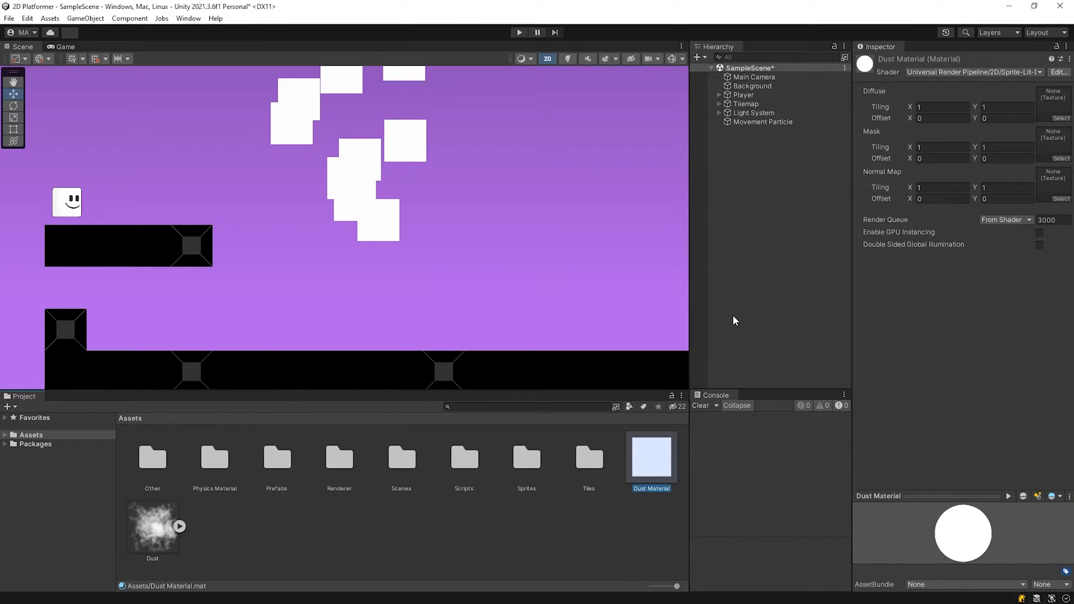
pyautogui.click(972, 72)
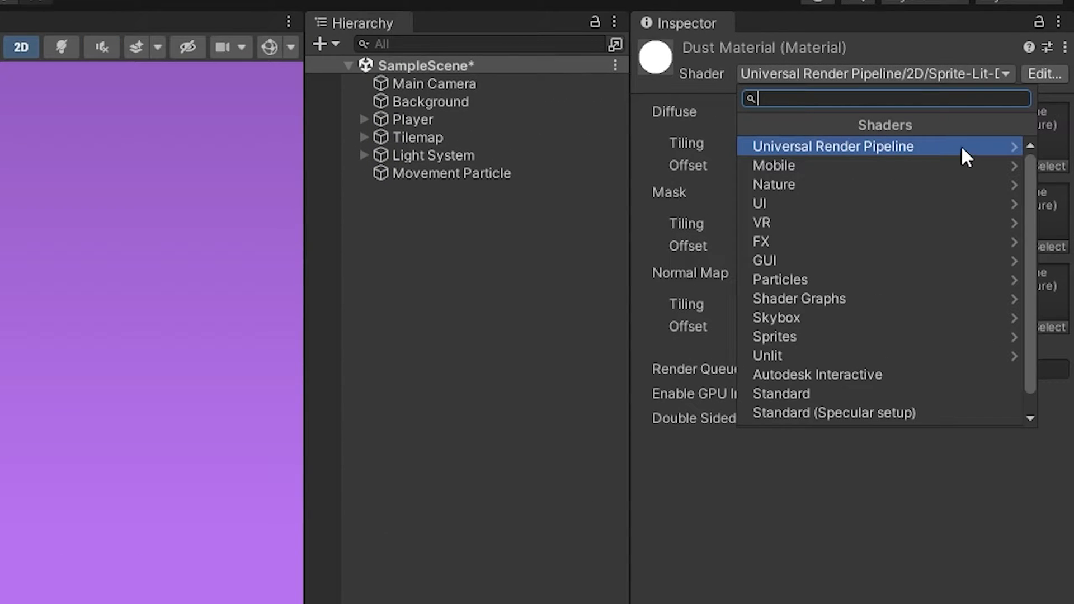
pyautogui.click(833, 146)
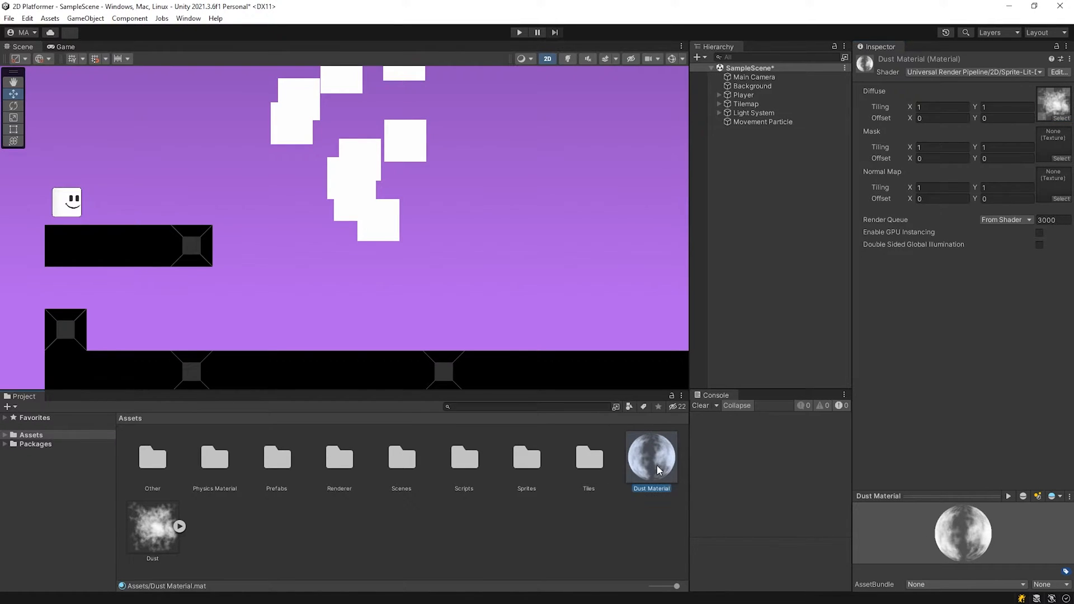
# Step: Give Movement Particle the Dust Material and switch its emitter shape from Cone to Edge
pyautogui.click(762, 121)
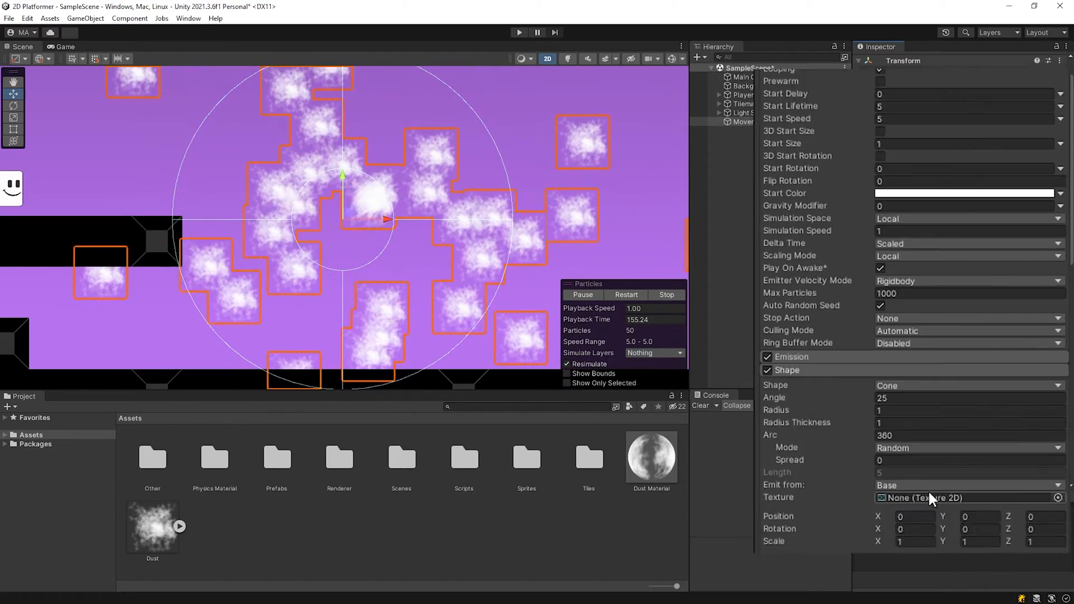
pyautogui.scroll(-3)
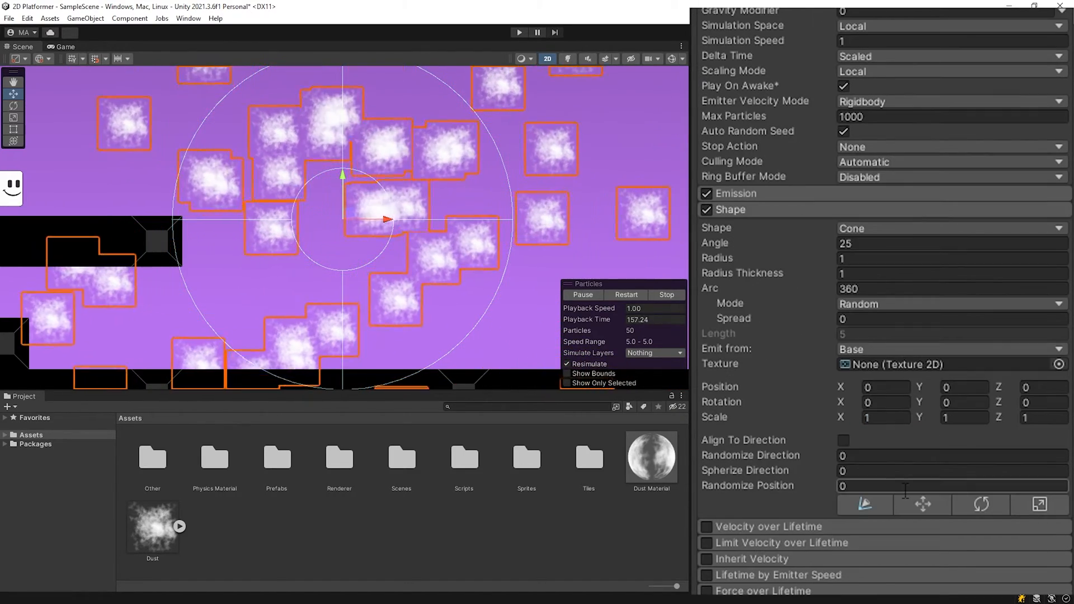
pyautogui.click(948, 228)
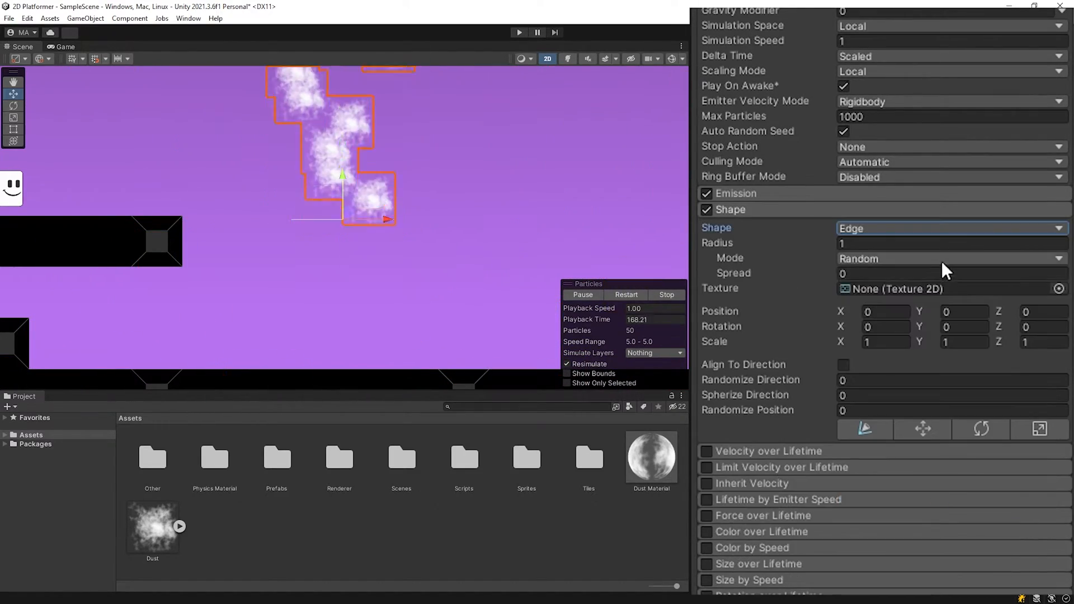
pyautogui.click(951, 259)
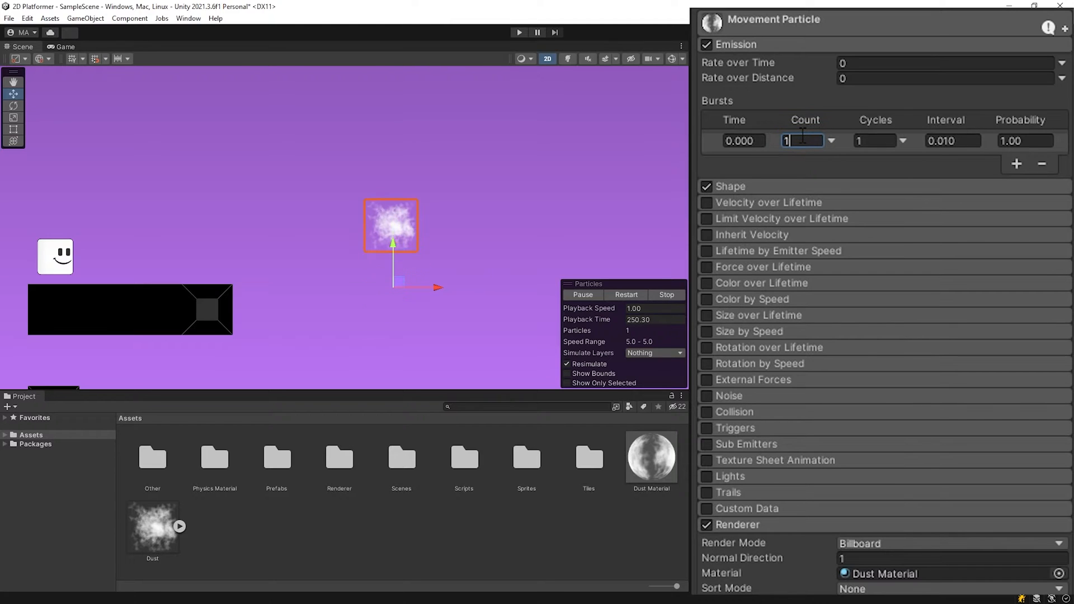
# Step: Set Start Lifetime 0.5, Start Speed 0, World simulation space, and enable Force over Lifetime
pyautogui.scroll(3)
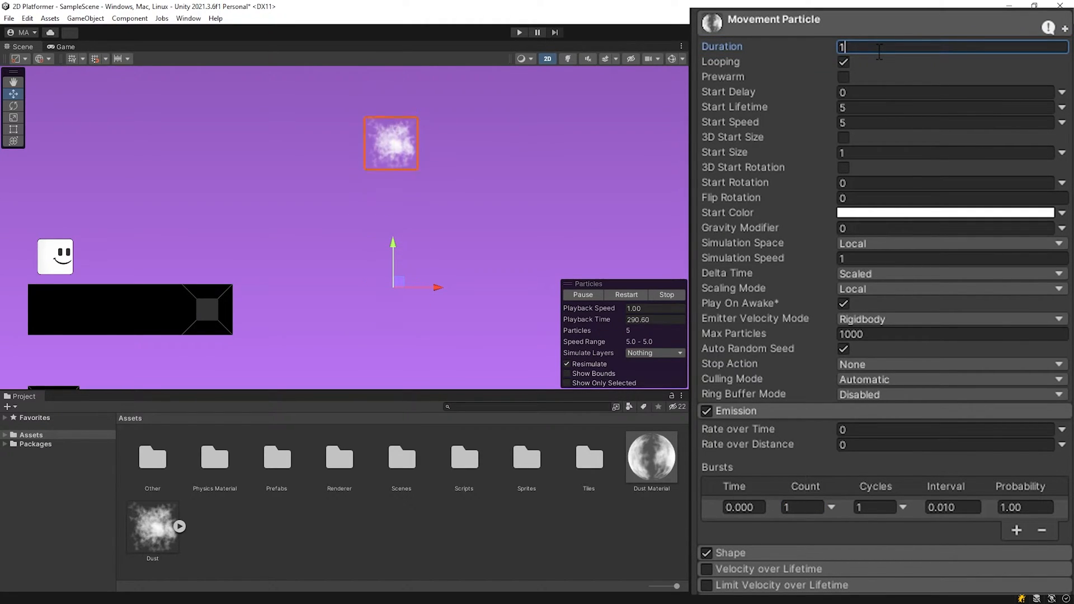
pyautogui.click(945, 107)
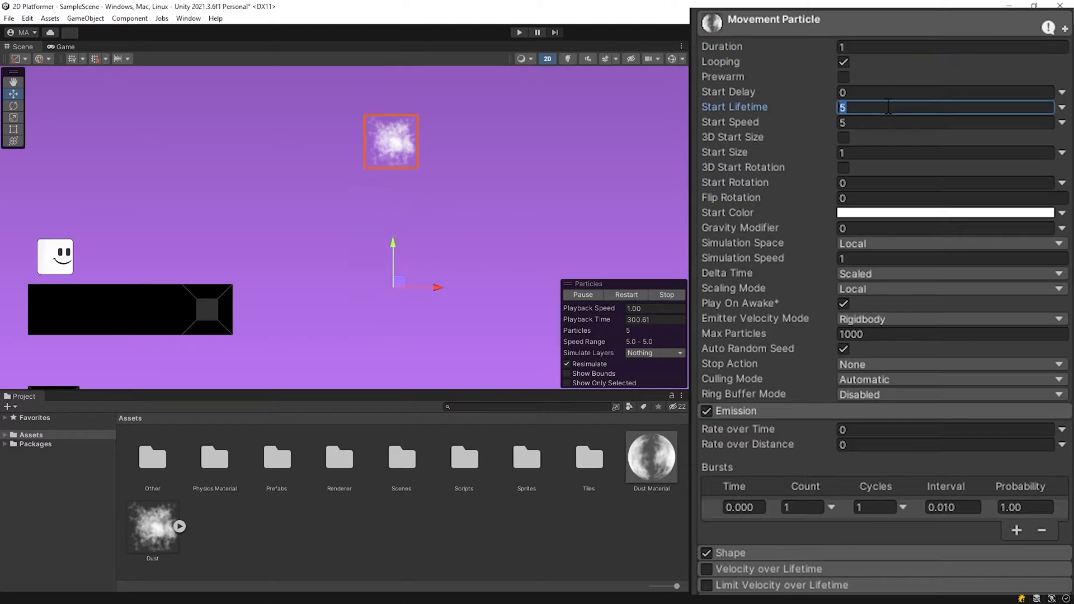
pyautogui.write('0.5')
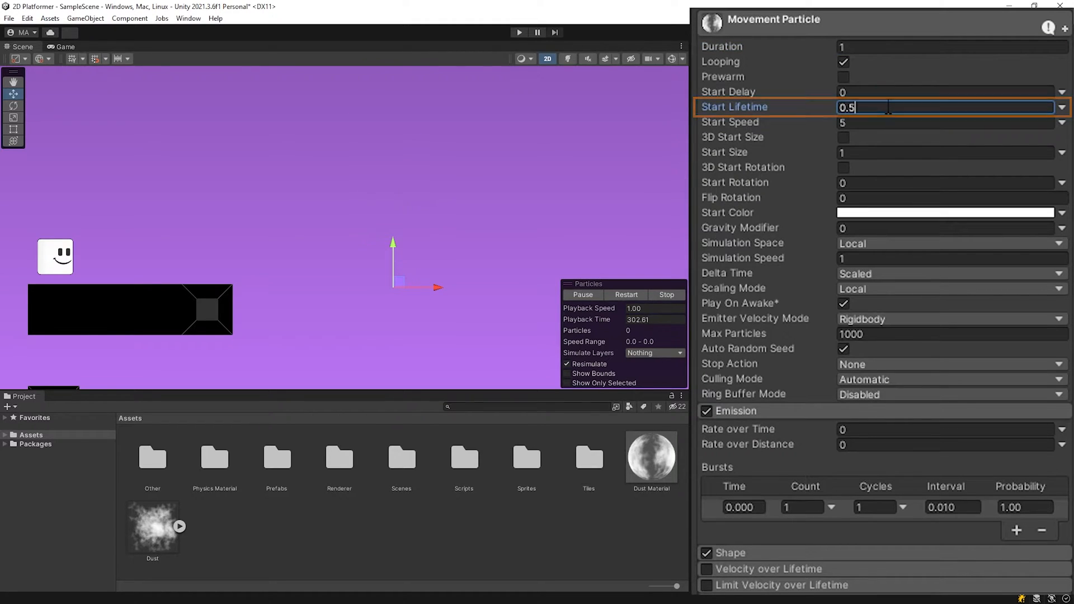
pyautogui.click(945, 122)
pyautogui.write('0')
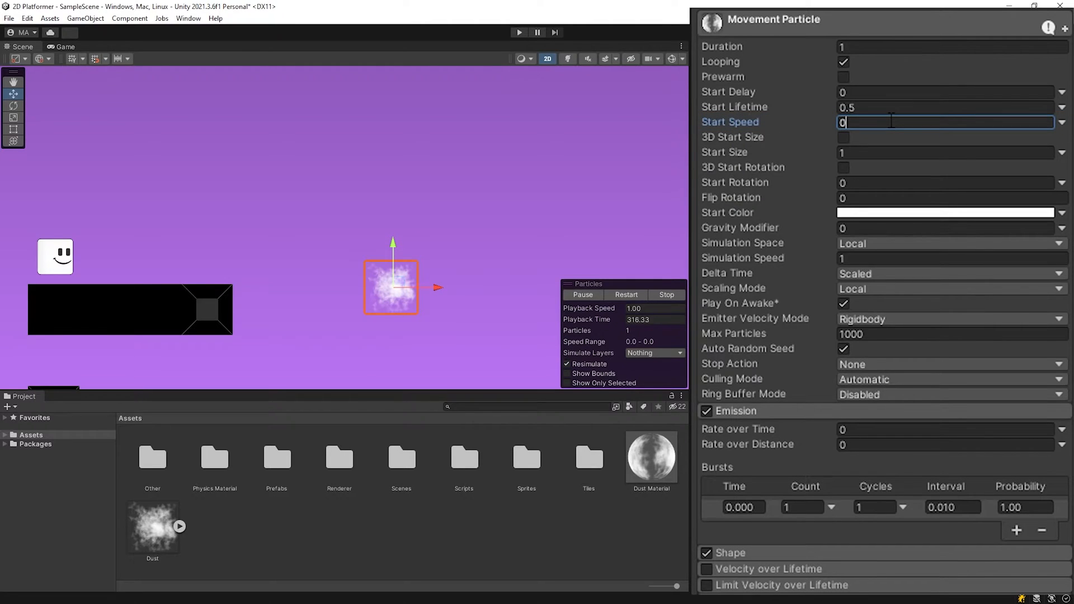
pyautogui.moveTo(951, 253)
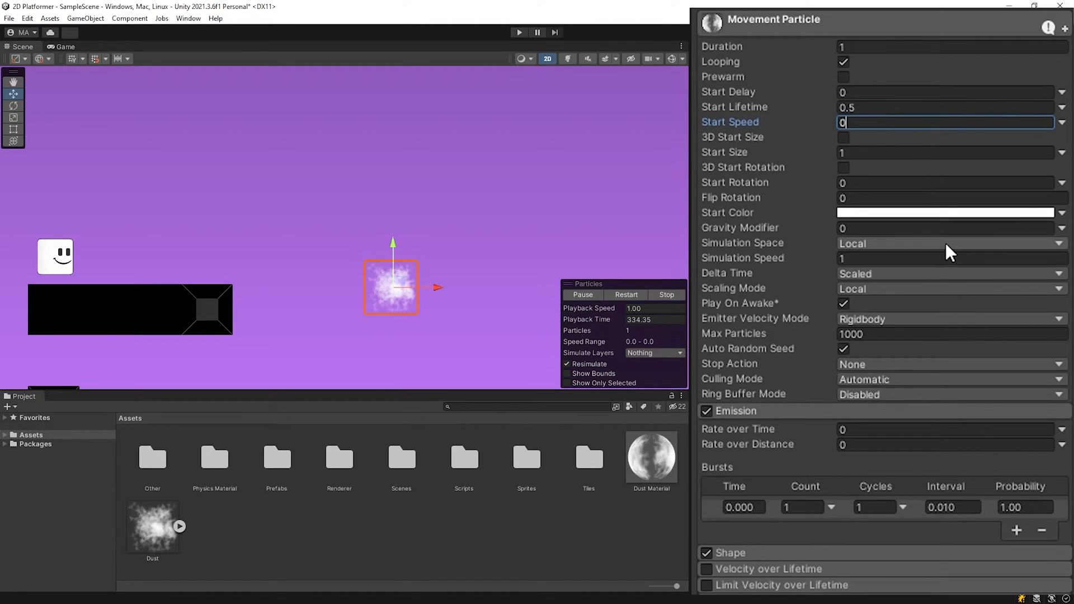
pyautogui.click(949, 244)
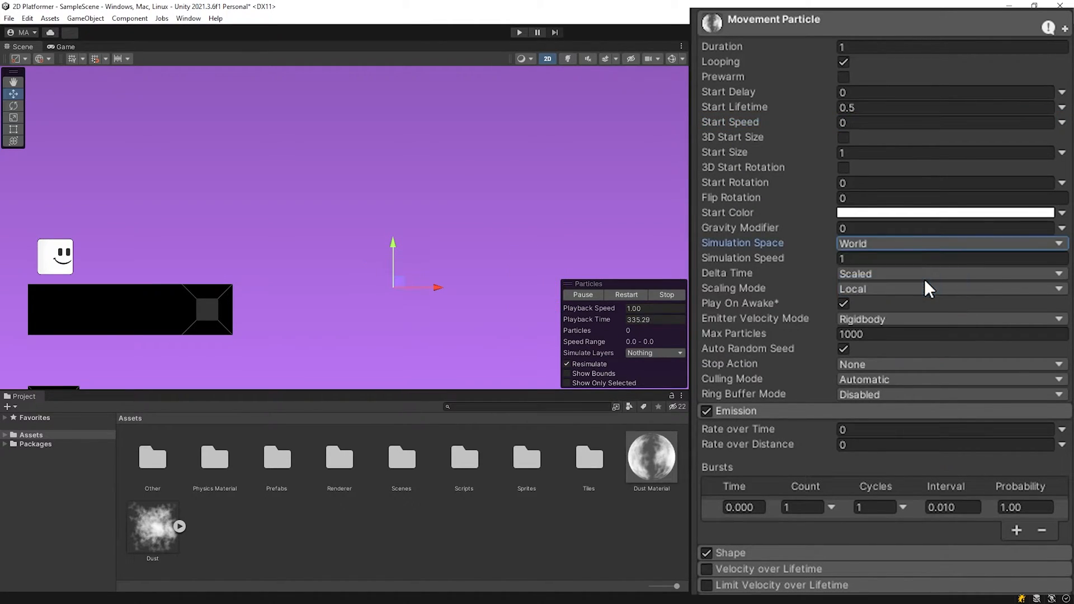
pyautogui.scroll(-3)
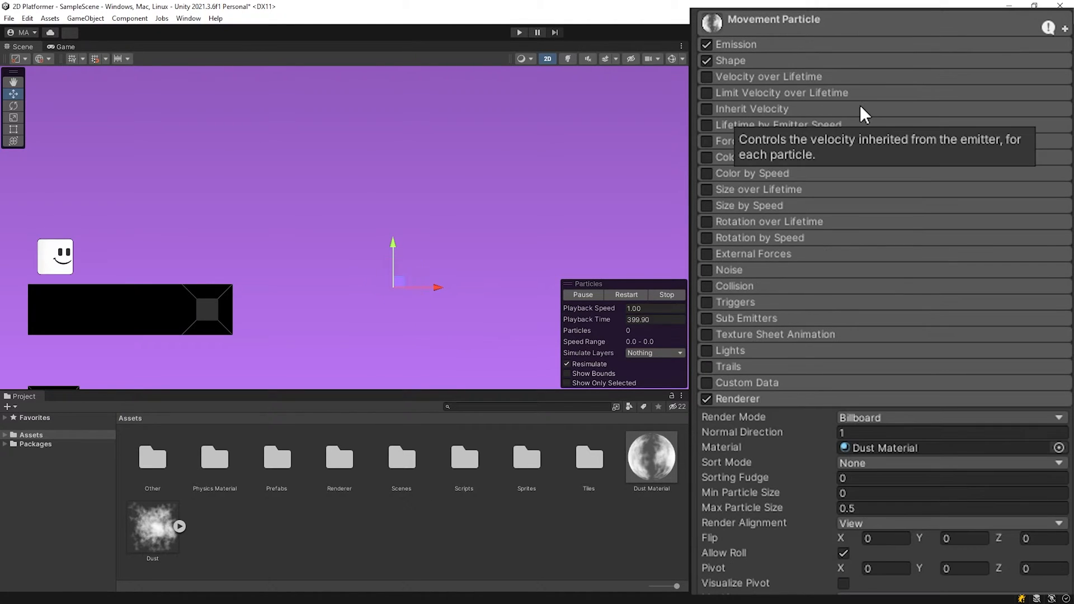
pyautogui.click(706, 140)
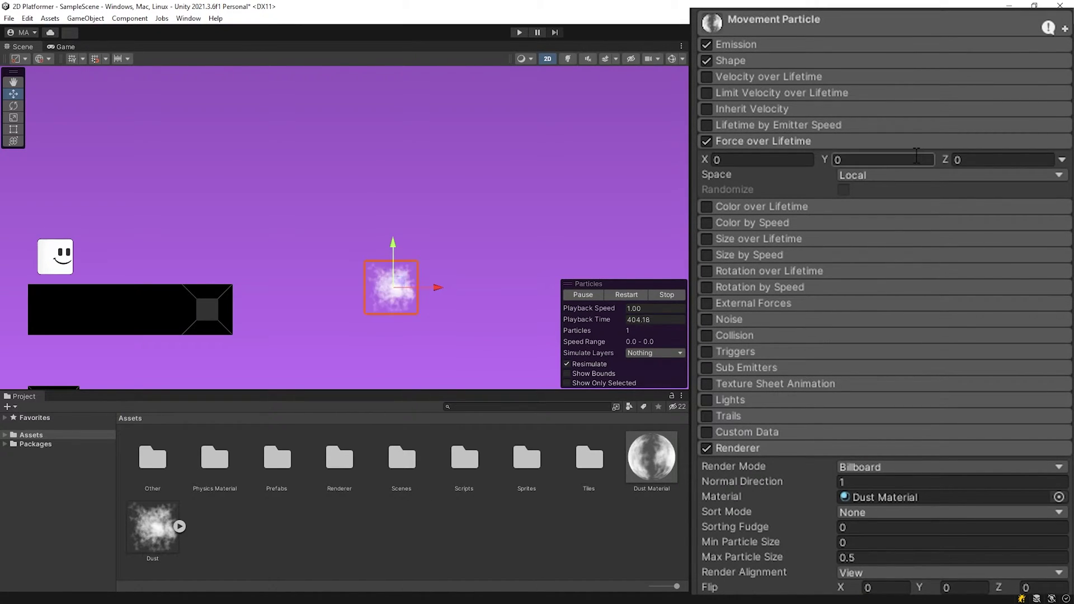
# Step: Enable Color over Lifetime with a gradient fading from white to transparent
pyautogui.click(949, 174)
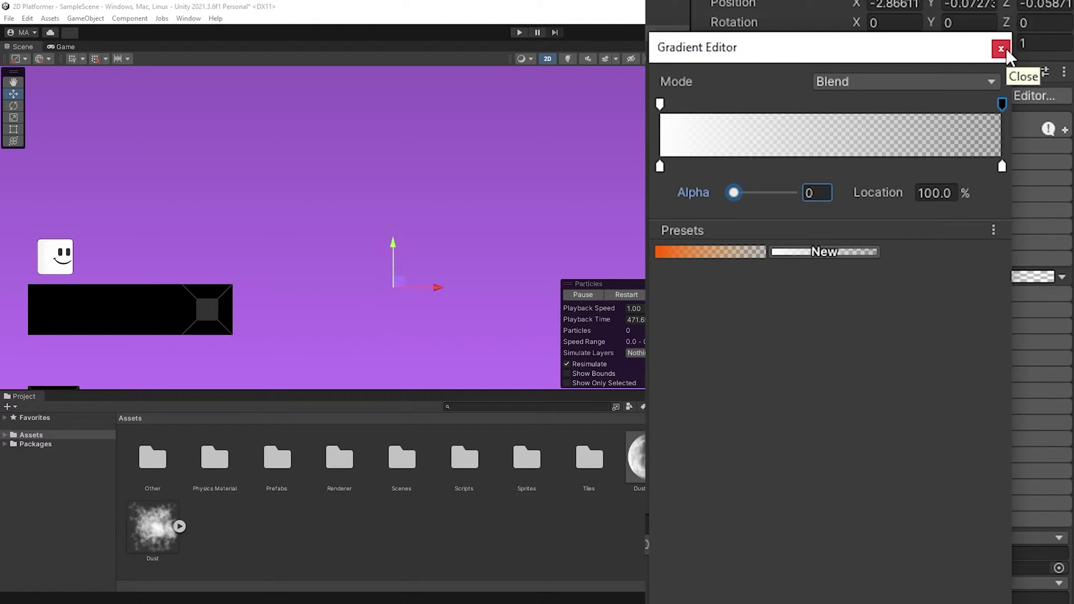
pyautogui.click(1001, 49)
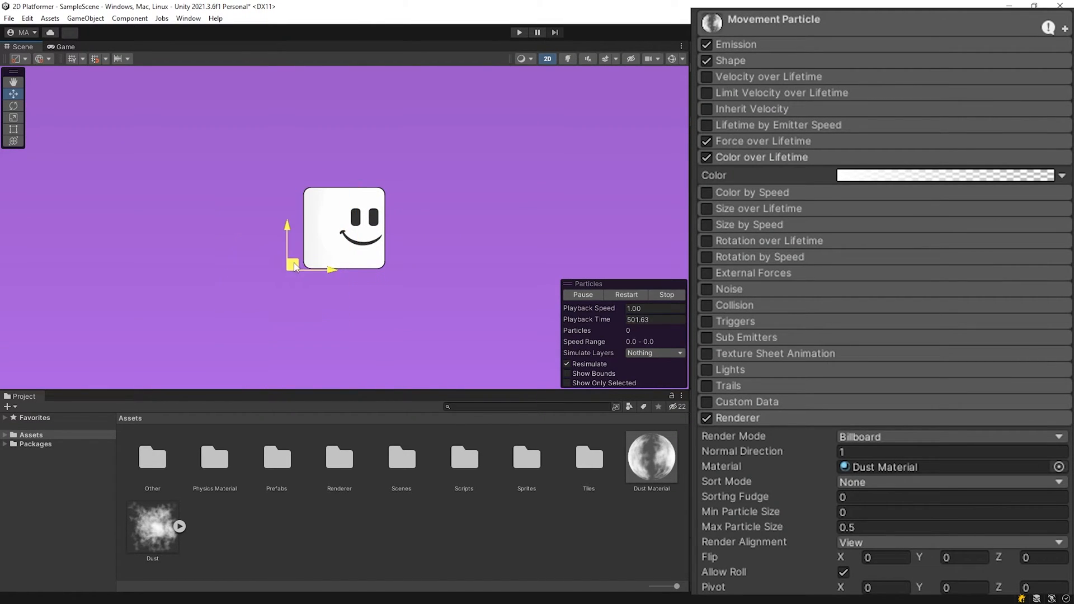
pyautogui.scroll(-3)
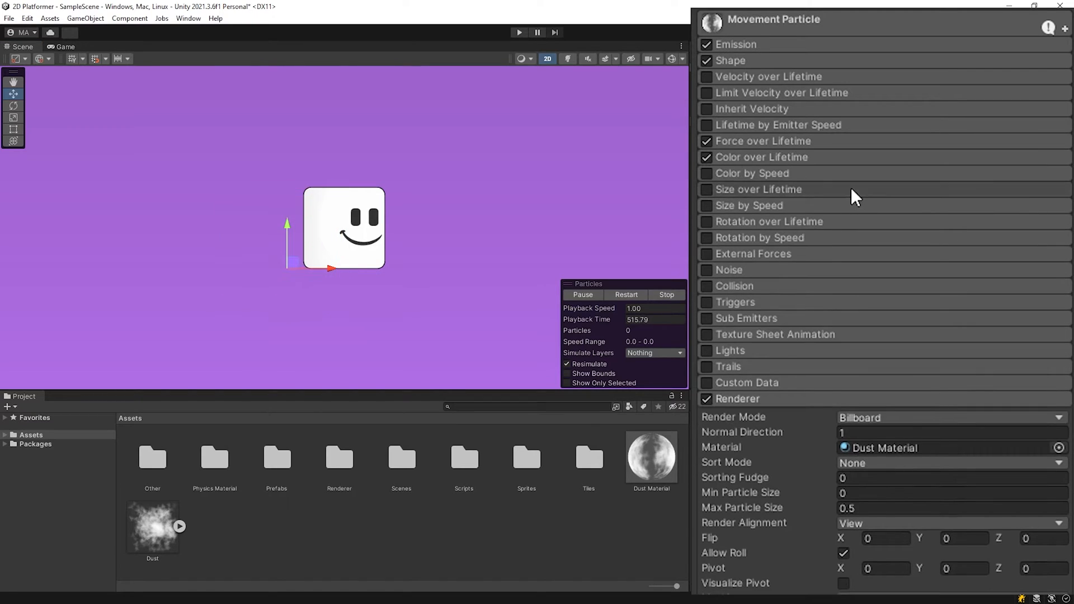
# Step: Enable Size over Lifetime with a 0.5 curve maximum, and Rotation over Lifetime at 90
pyautogui.click(705, 189)
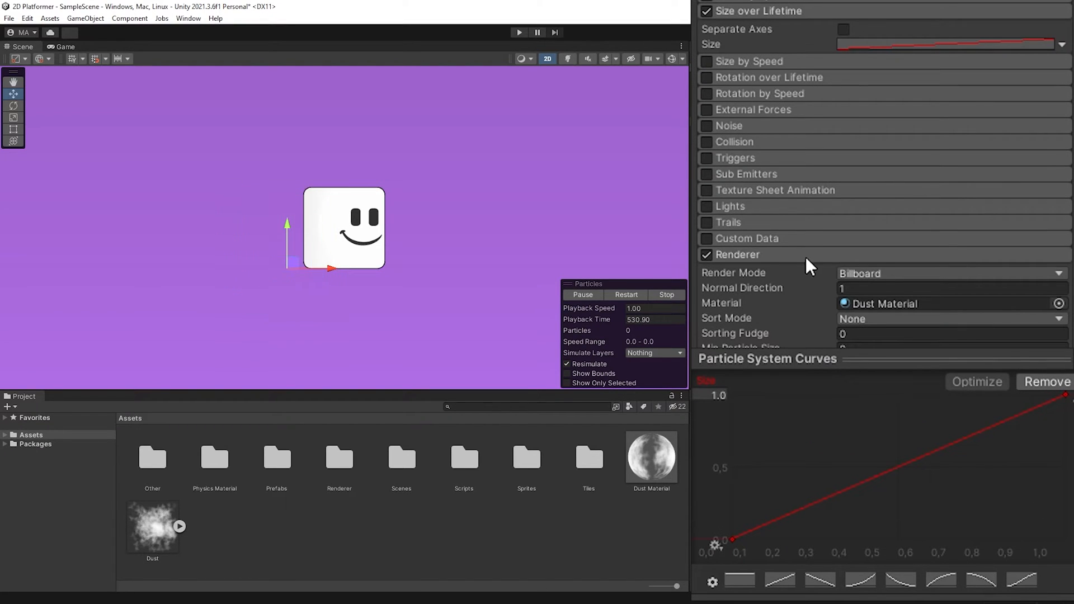
pyautogui.click(711, 394)
pyautogui.write('0.5')
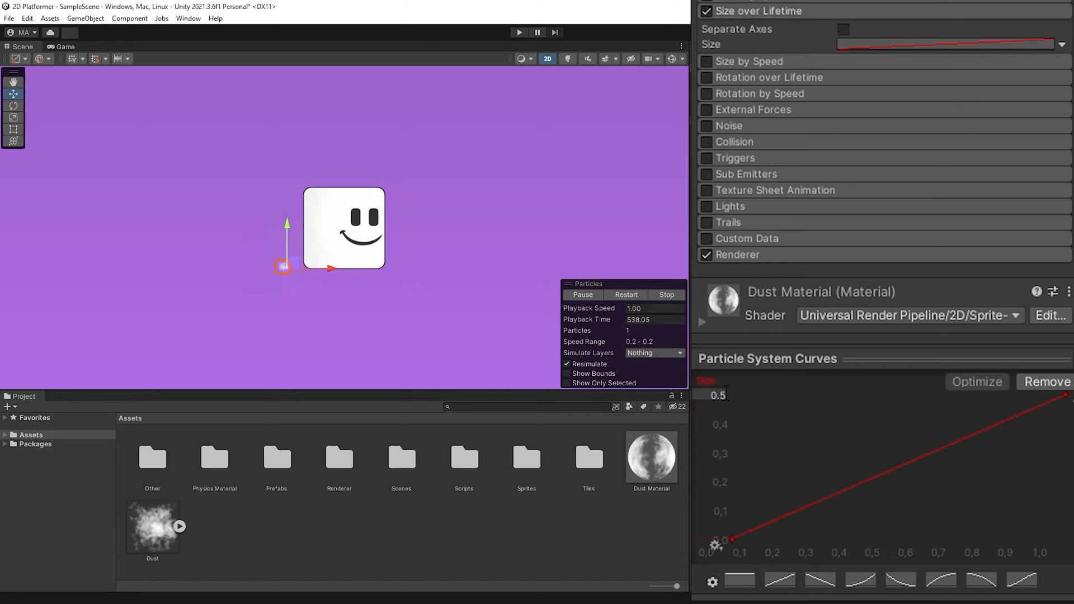
pyautogui.click(859, 580)
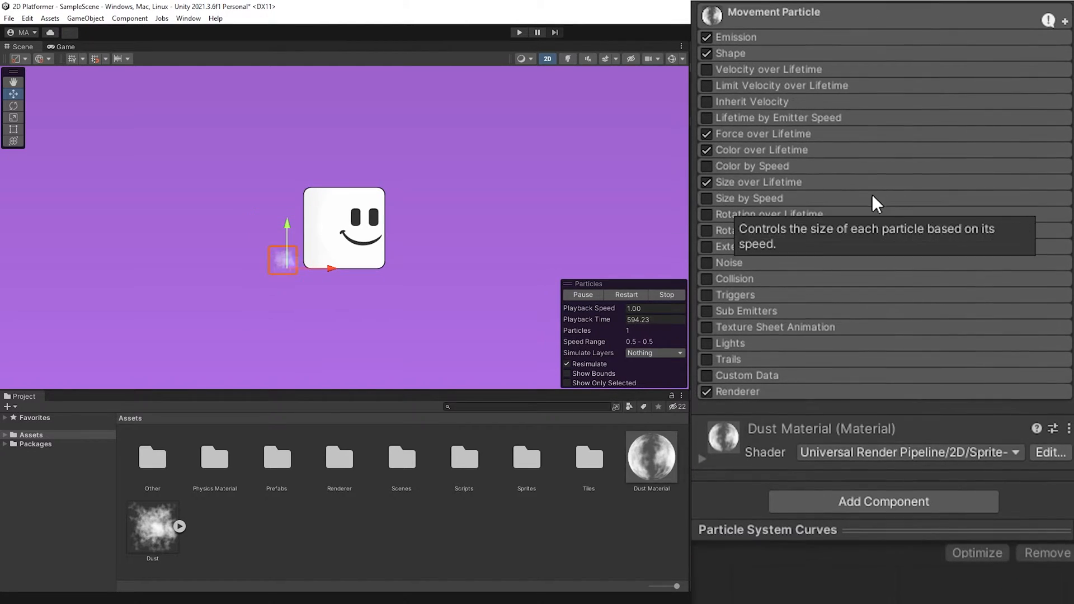
pyautogui.click(706, 214)
pyautogui.write('90')
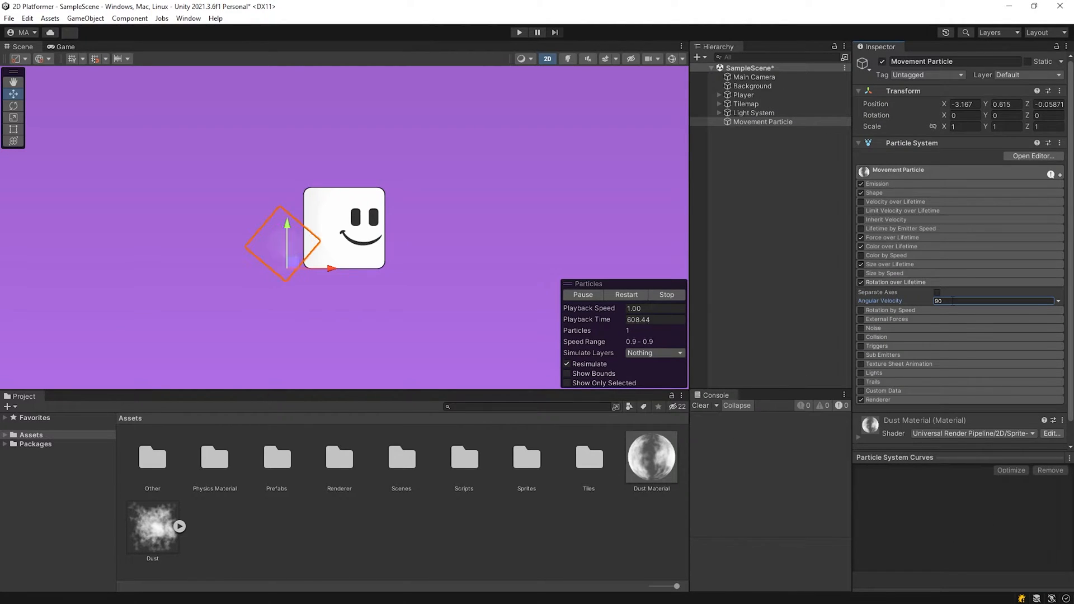
# Step: Duplicate Movement Particle and rename the copy 'Fall Particle'
pyautogui.press('ctrl+d')
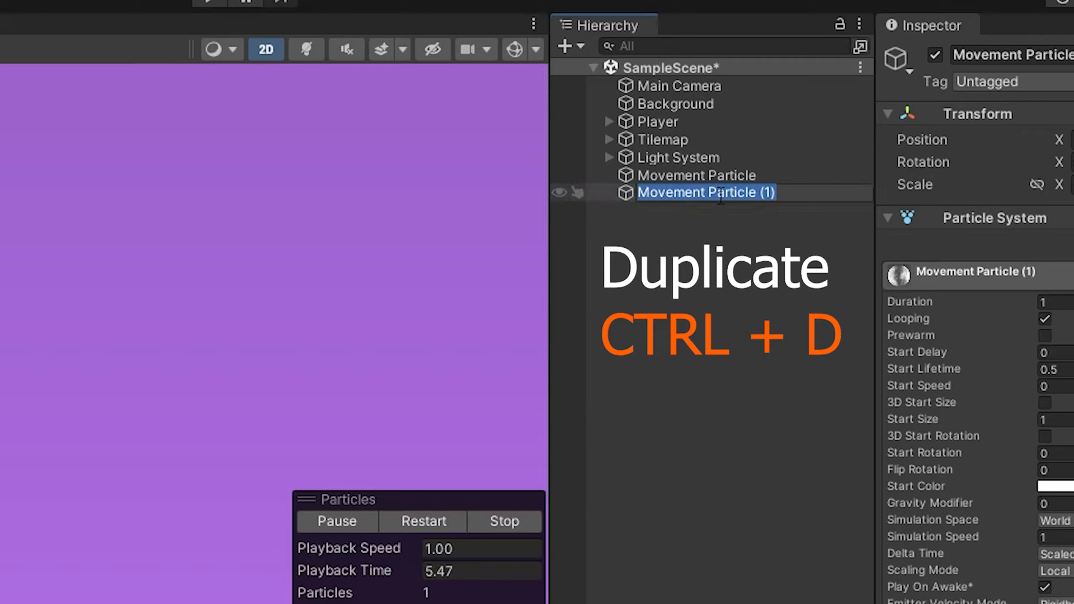
pyautogui.write('Fall Particle')
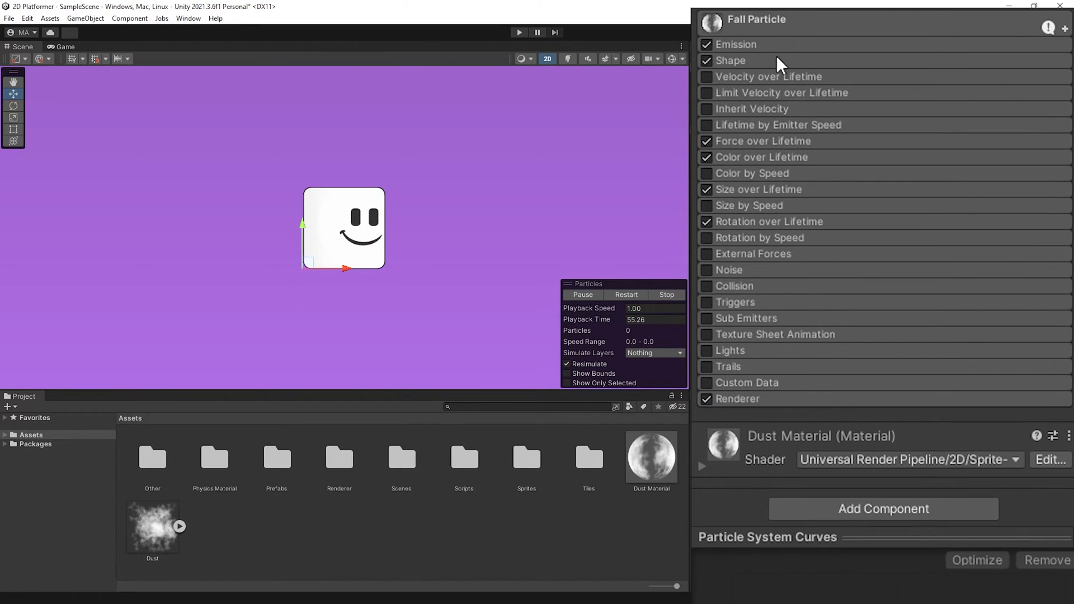
pyautogui.click(730, 61)
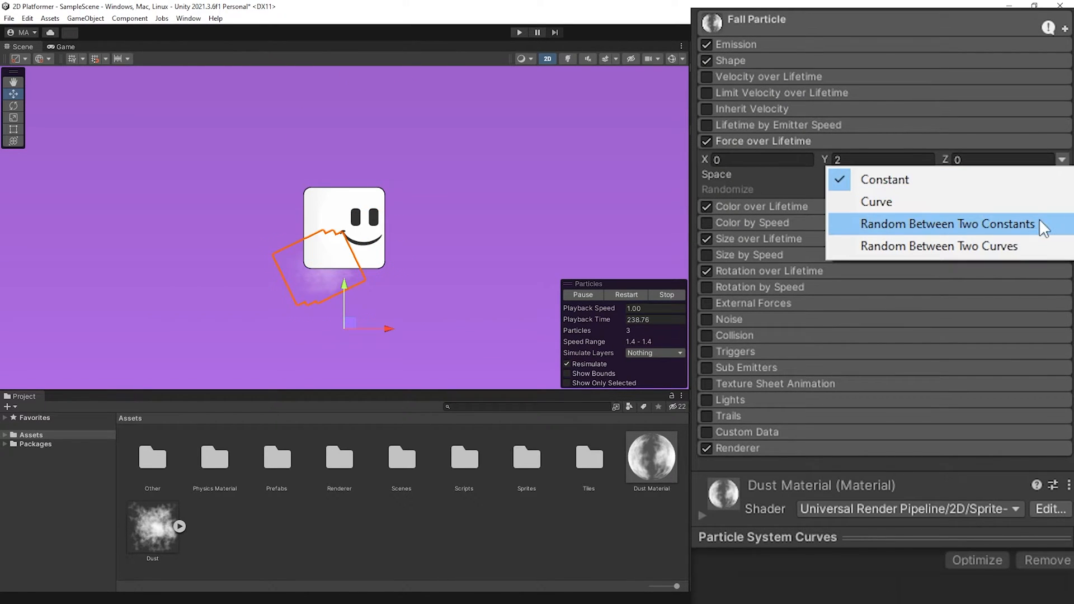
# Step: Make Fall Particle's force random between -3 and 3 sideways and change its size mode
pyautogui.click(946, 223)
pyautogui.write('1')
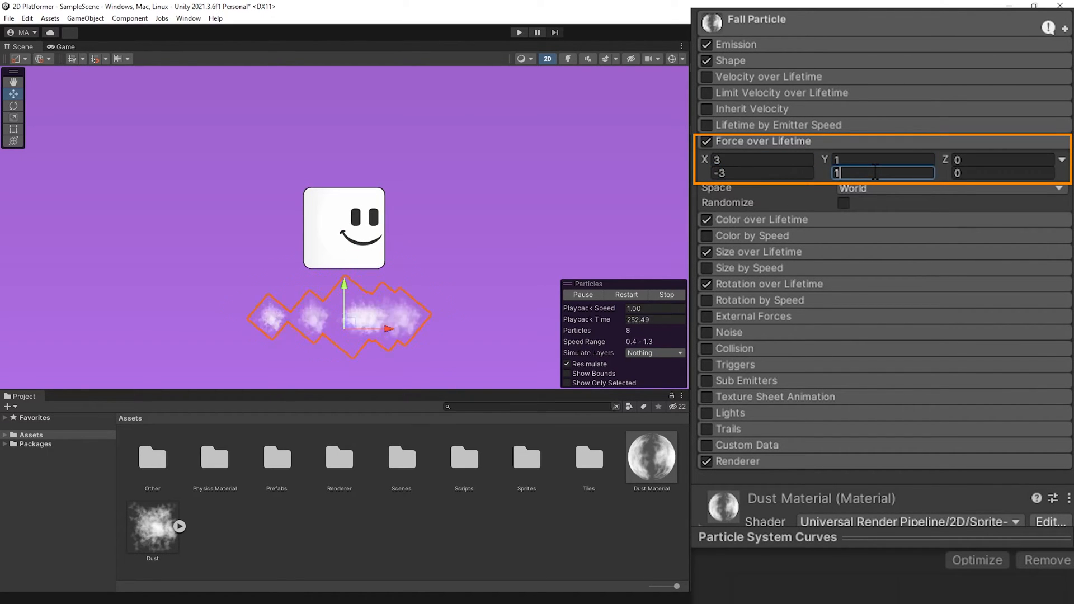
pyautogui.click(1062, 216)
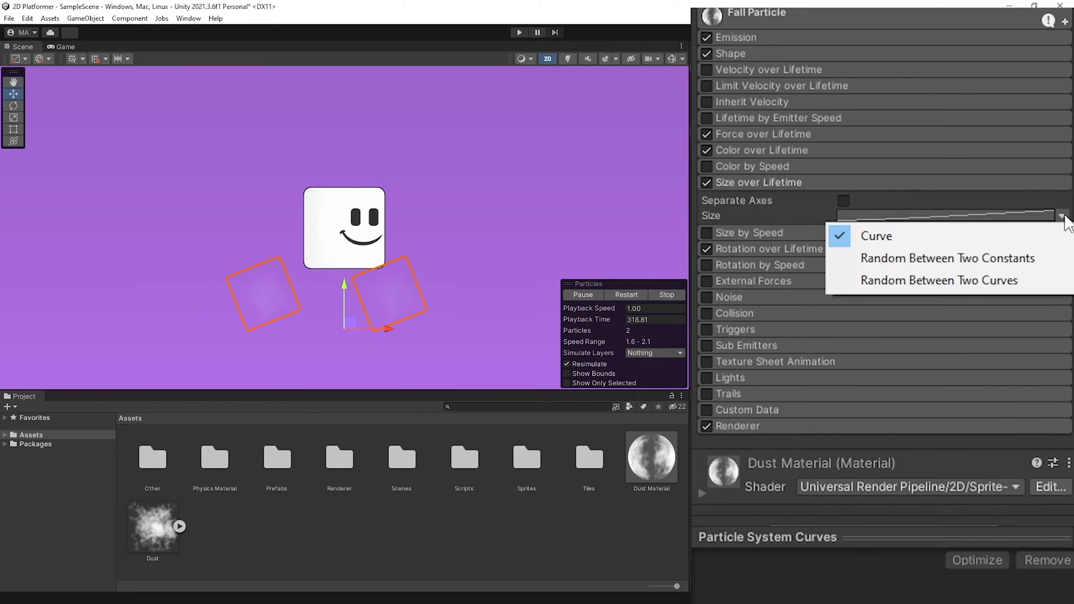
pyautogui.click(875, 235)
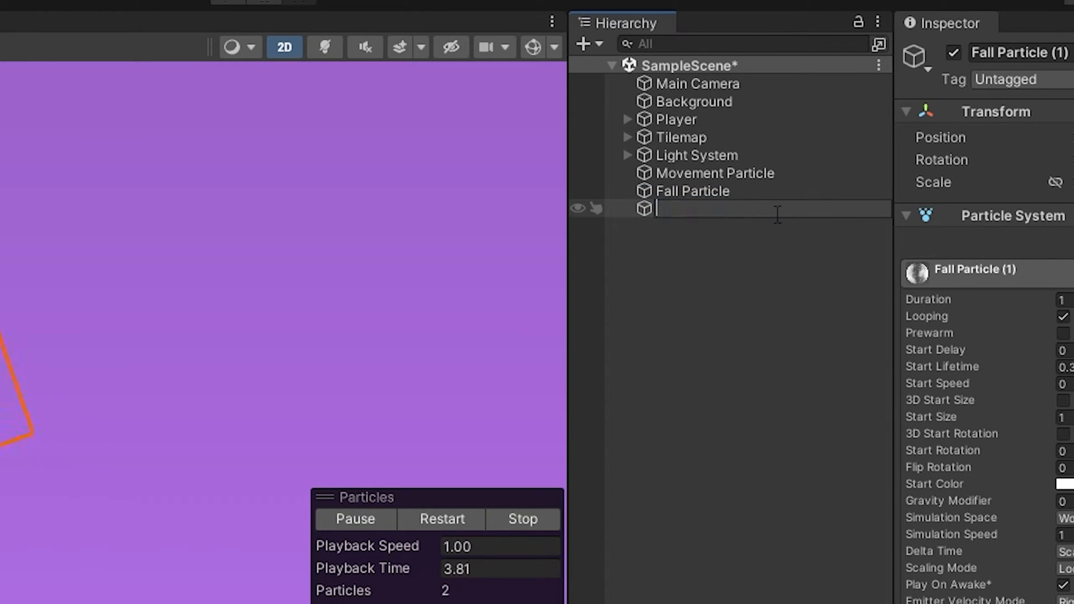
# Step: Rename the copy 'Touch Particle', rotate its edge emitter 90° on Z, and set upward force 2
pyautogui.write('Touch')
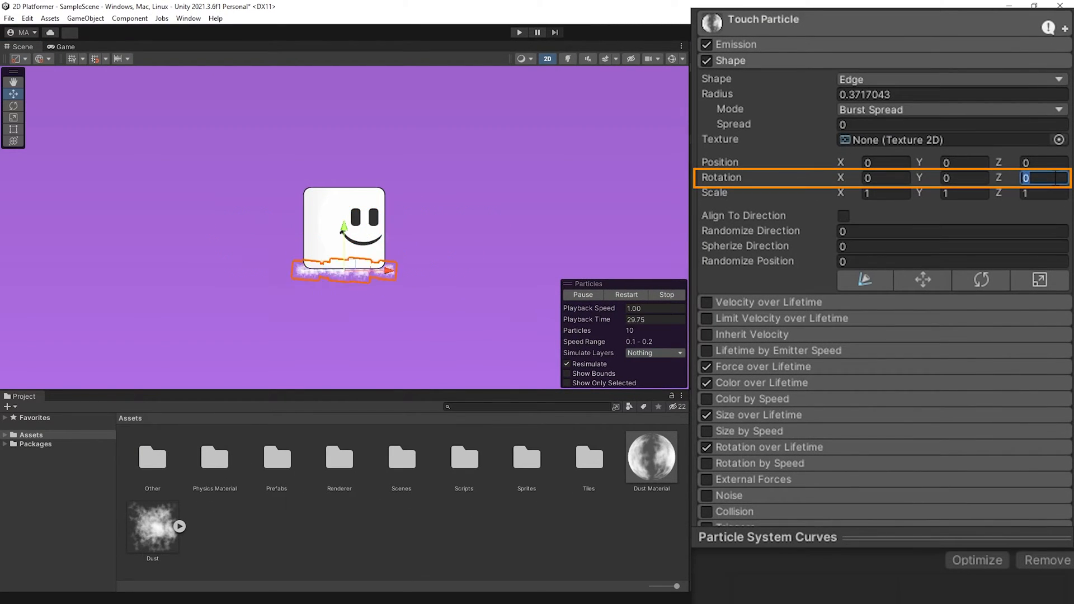
pyautogui.write('90')
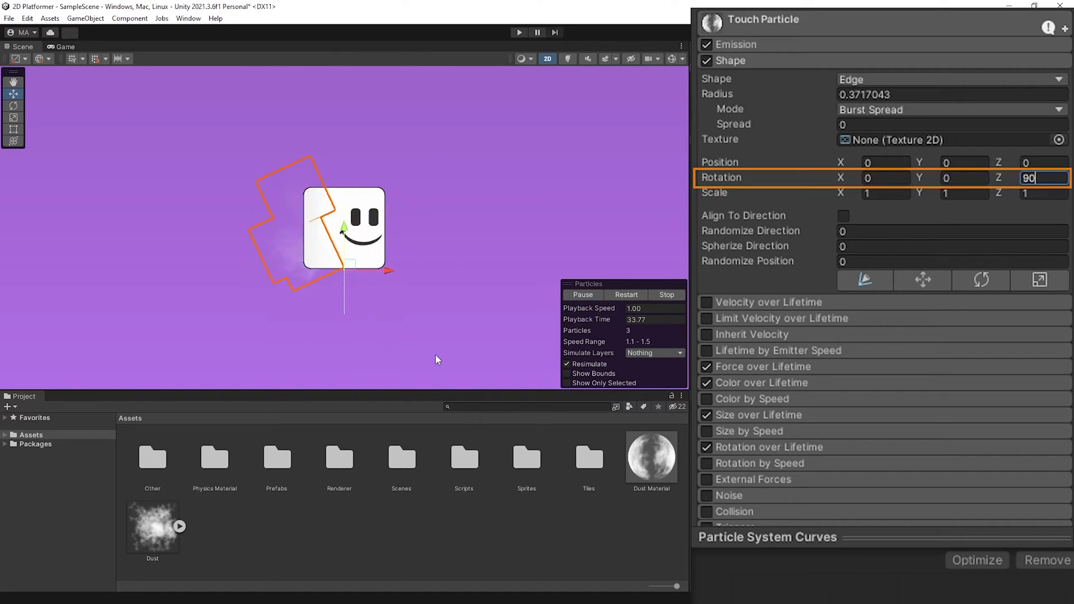
pyautogui.press('Return')
pyautogui.write('2')
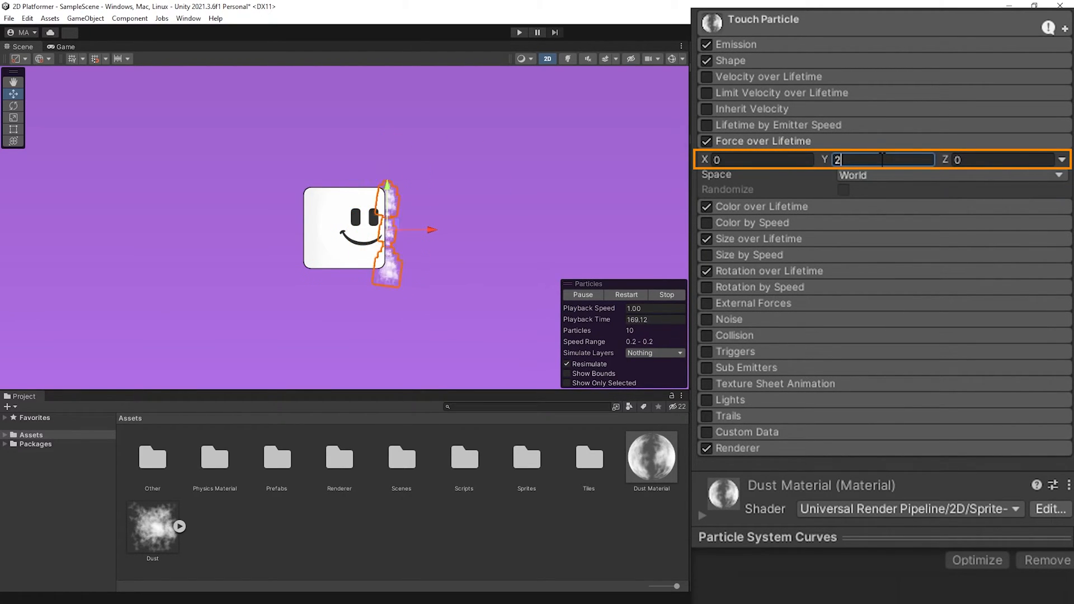
pyautogui.click(785, 30)
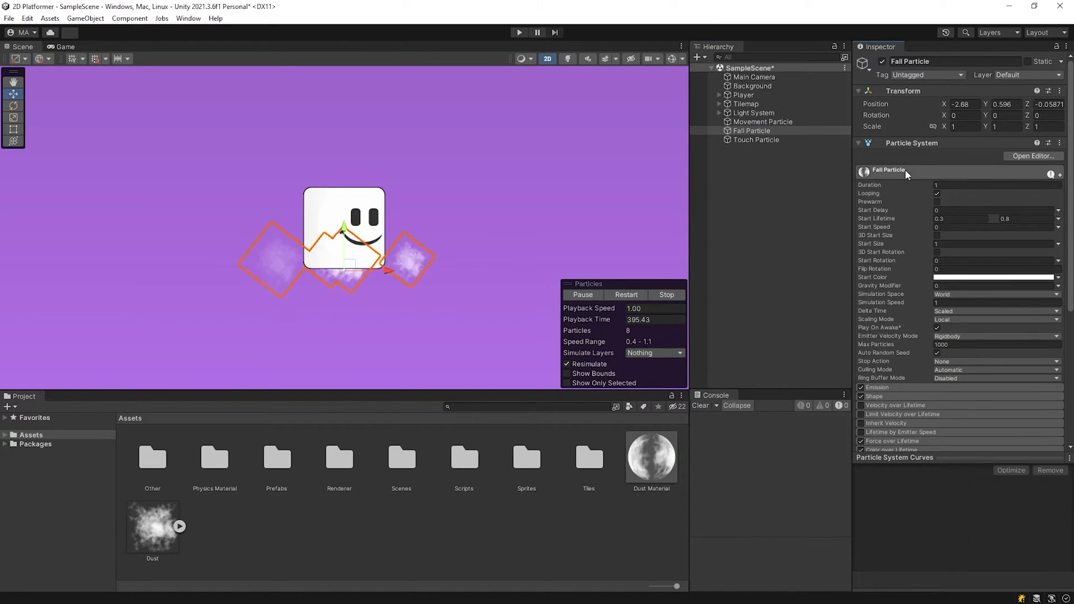
# Step: Disable Play On Awake and group the three dust effects under an empty 'Particles' child of Player
pyautogui.click(762, 122)
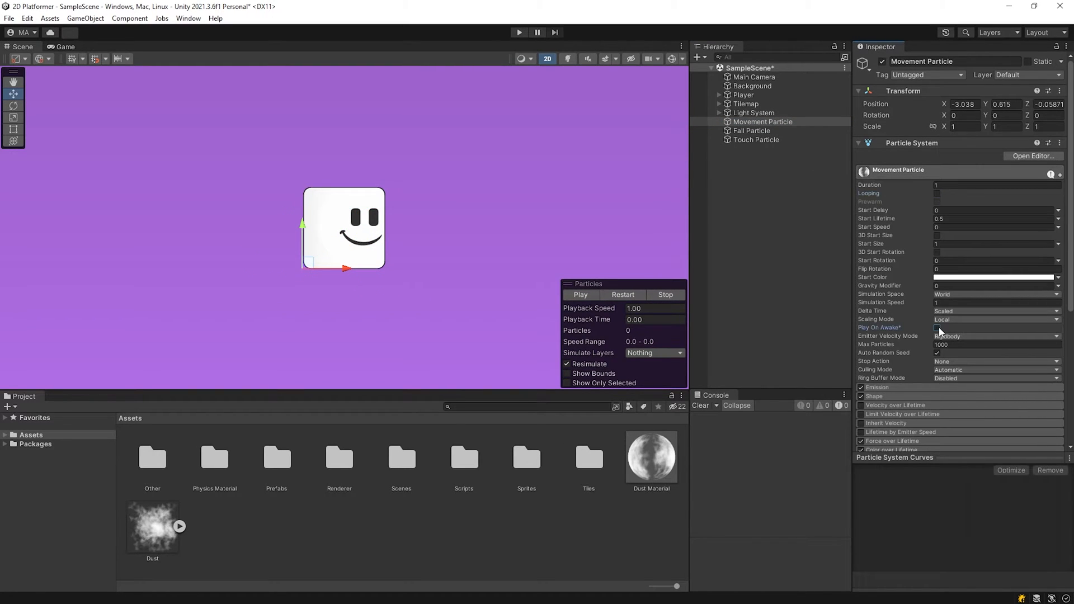
pyautogui.rightClick(742, 94)
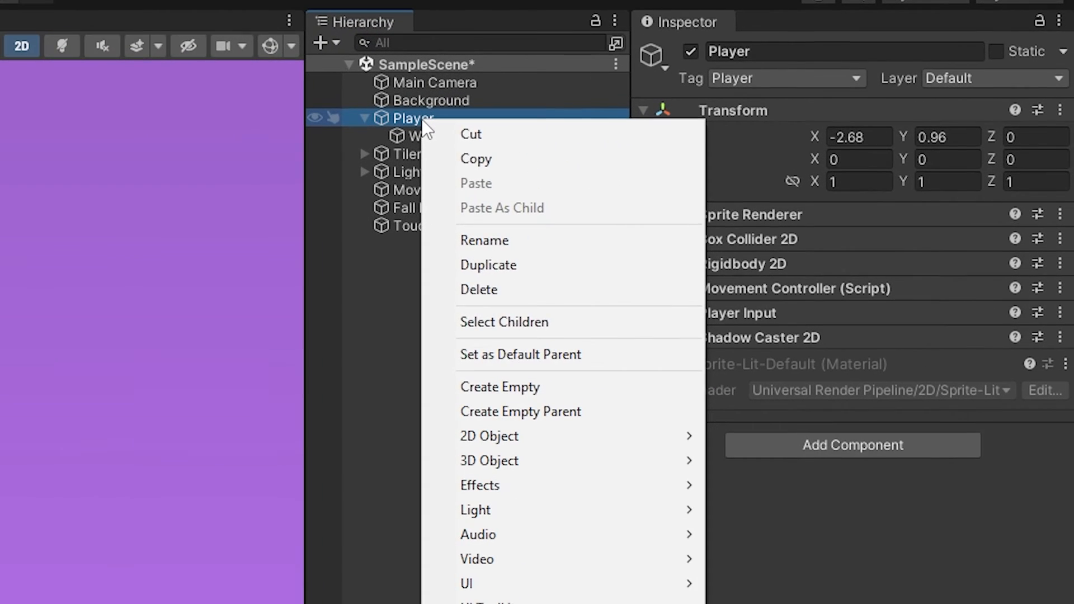
pyautogui.click(500, 387)
pyautogui.write('Particles')
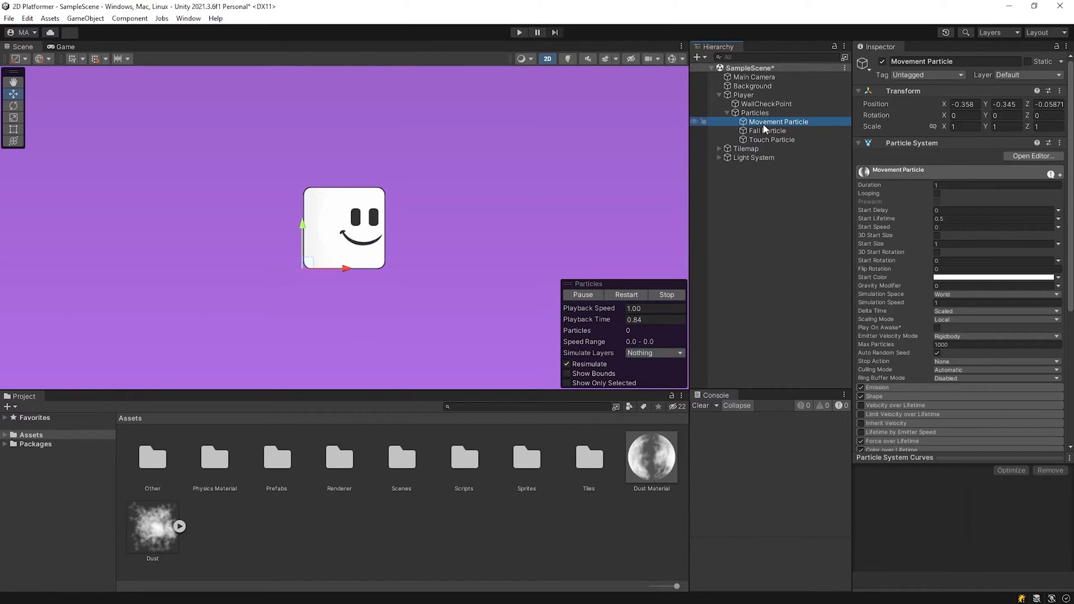
pyautogui.click(771, 139)
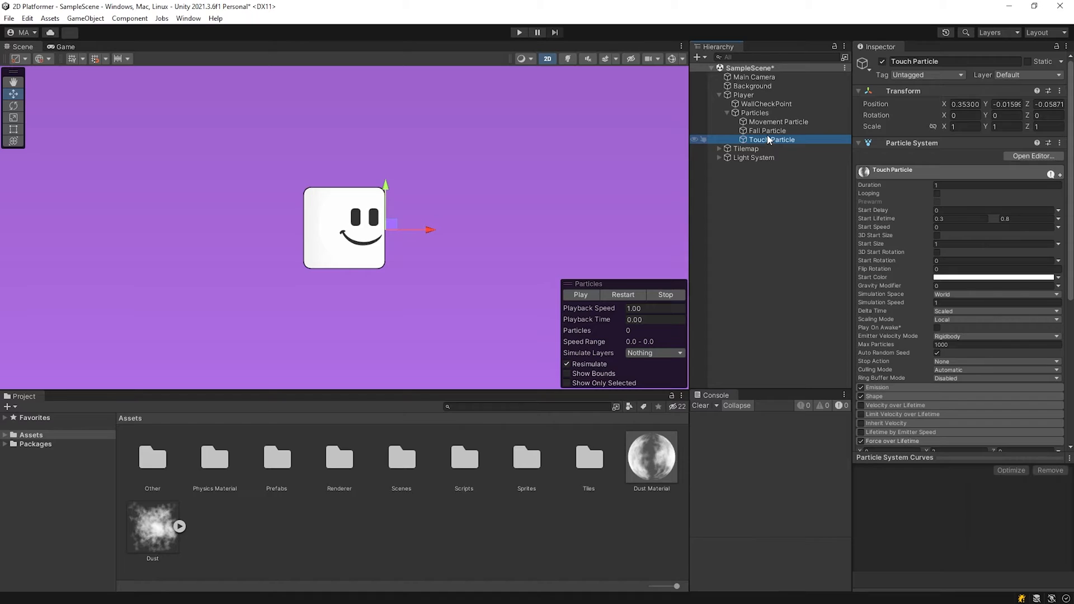
pyautogui.click(766, 131)
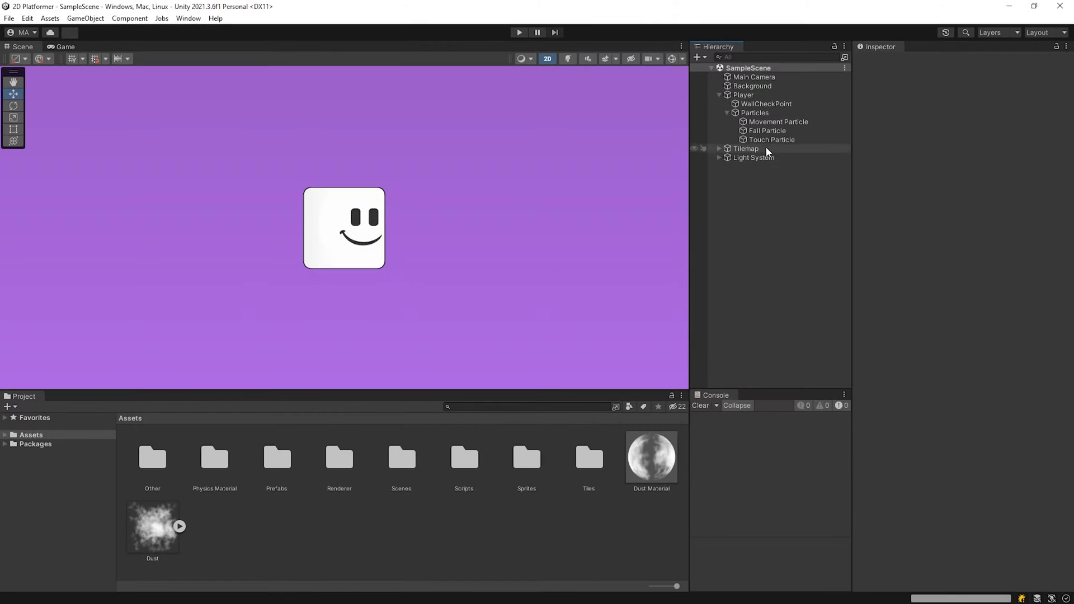
# Step: Add a new ParticleController script component to Particles and open it for editing
pyautogui.click(753, 113)
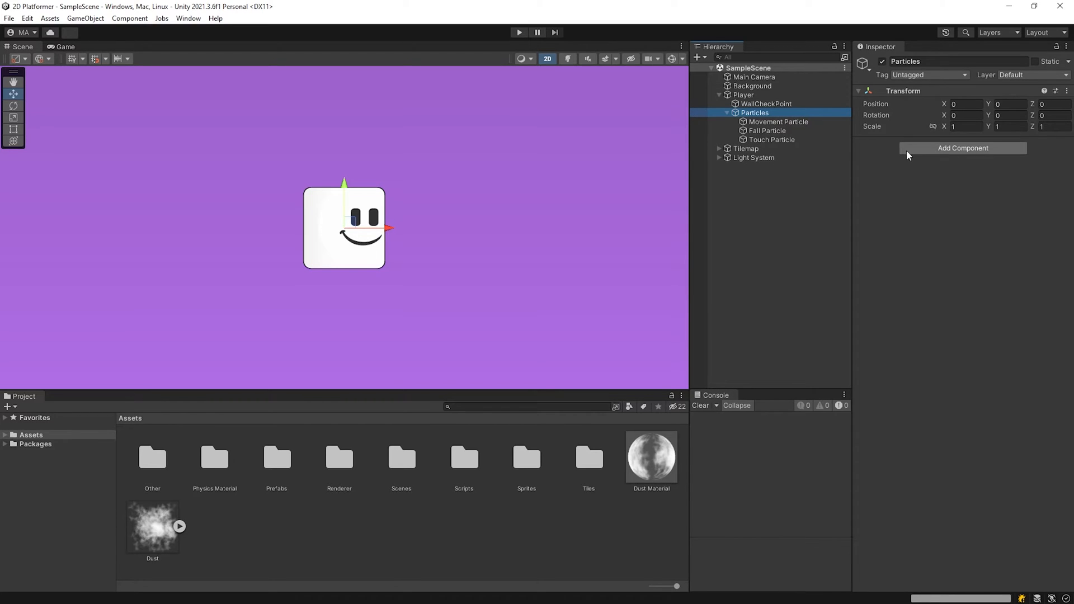
pyautogui.click(962, 147)
pyautogui.write('ParticleController')
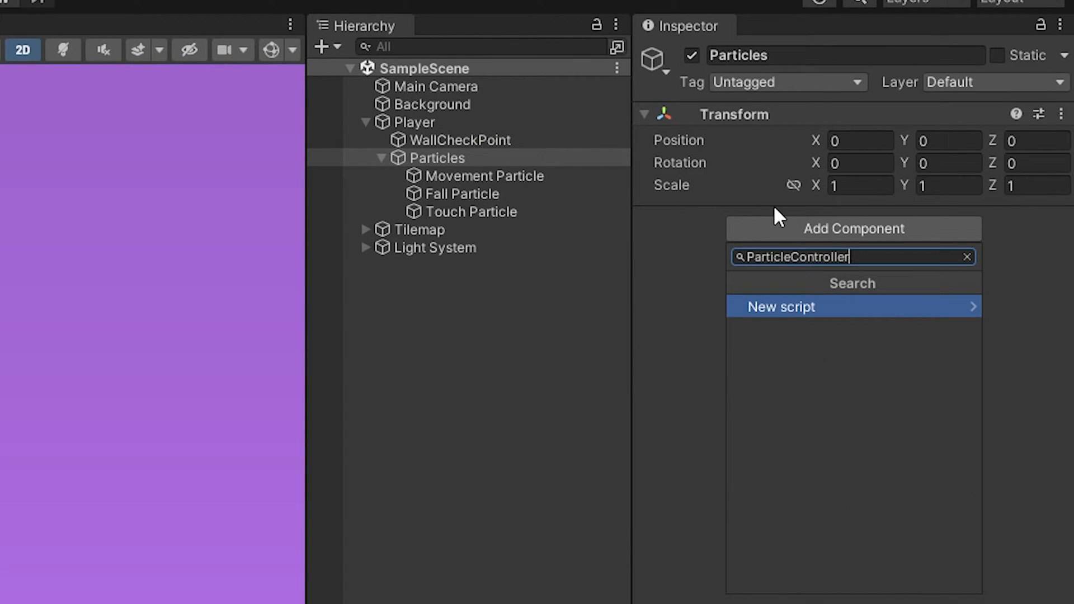
pyautogui.click(781, 306)
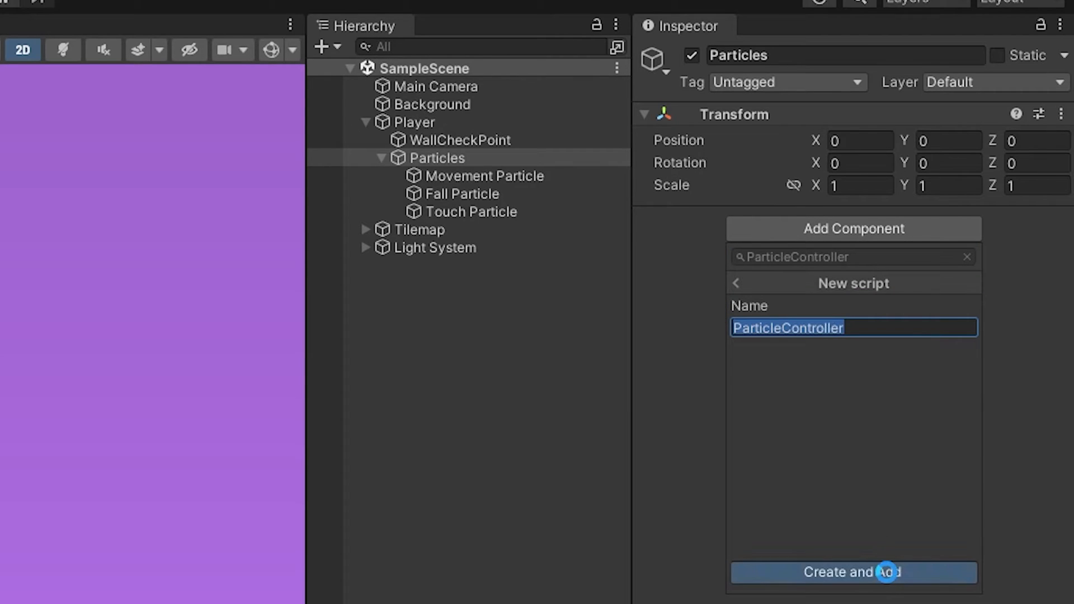
pyautogui.click(852, 572)
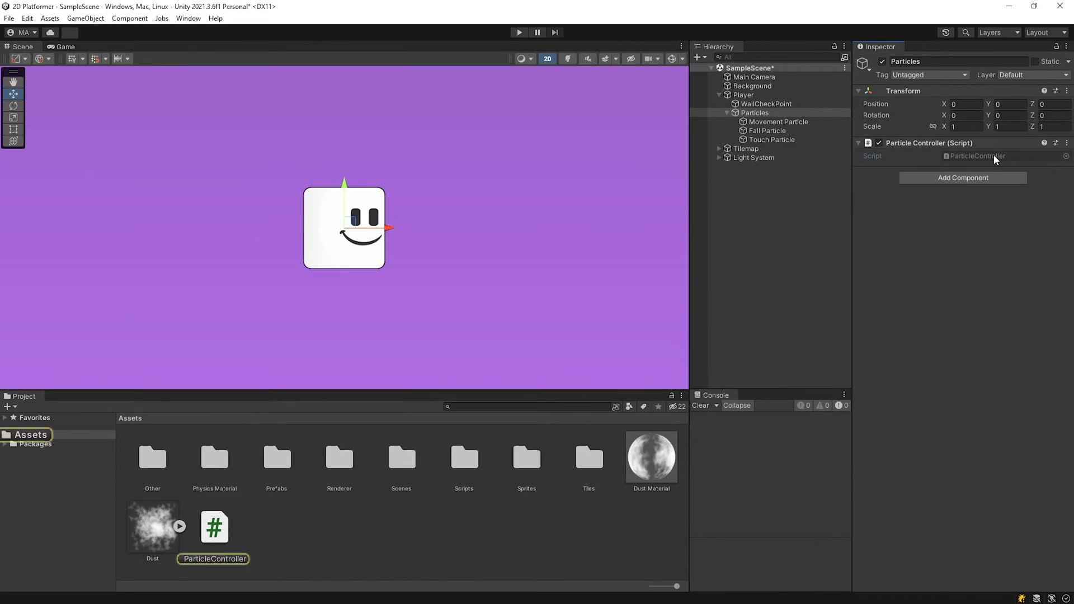
pyautogui.doubleClick(214, 526)
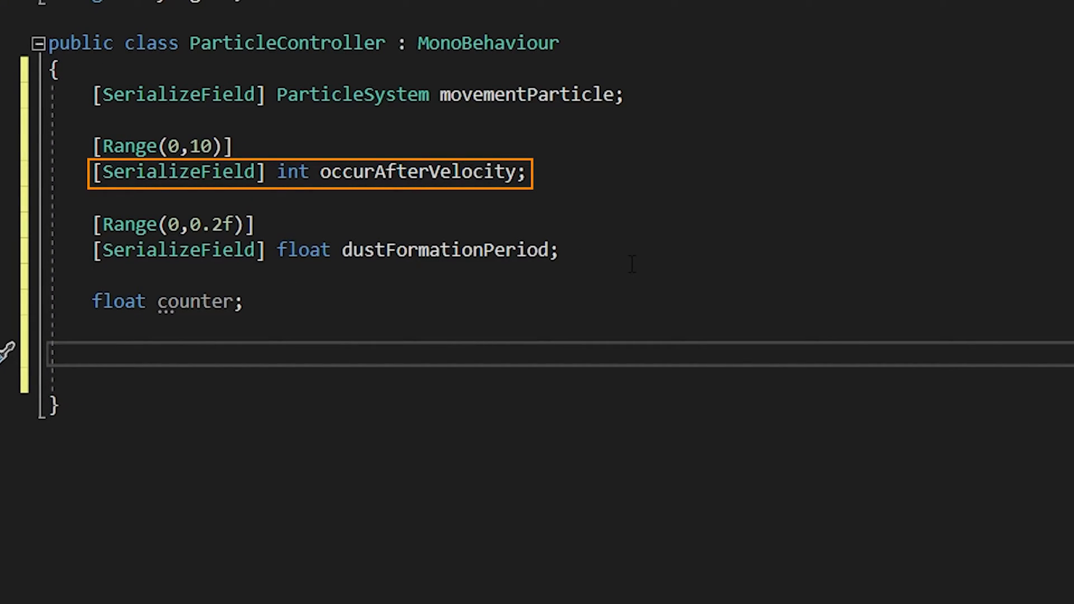
# Step: Declare '[SerializeField] Rigidbody2D playerRb;' below the existing fields in ParticleController
pyautogui.click(92, 354)
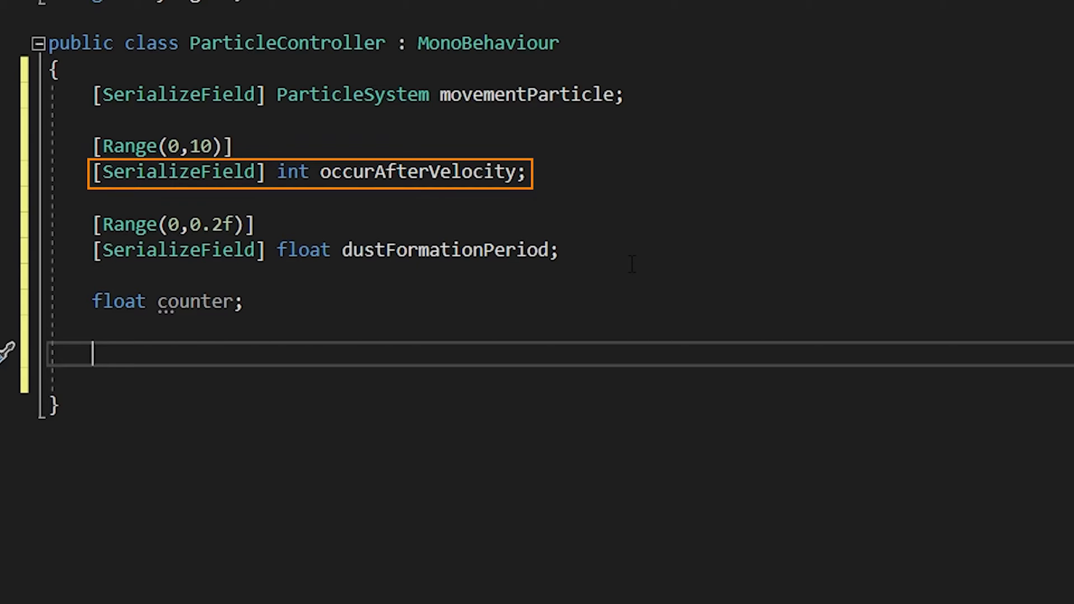
pyautogui.write('[SerializeField] Rigidbody2D playerRb;')
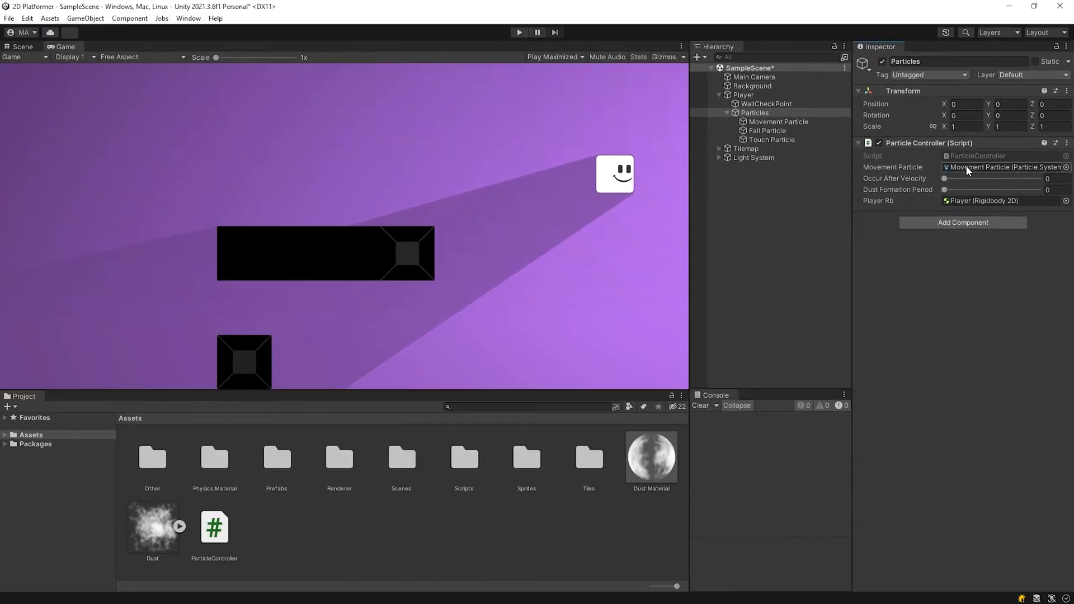
# Step: Assign Movement Particle and Player, test in Play mode, and set velocity 4, period 0.04
pyautogui.click(519, 32)
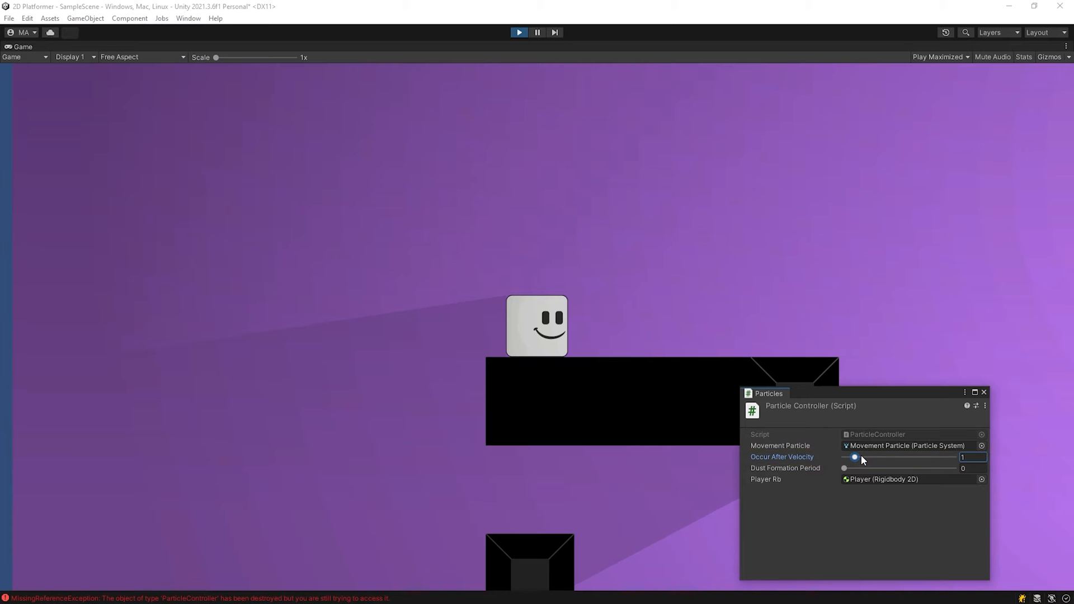
pyautogui.moveTo(631, 488)
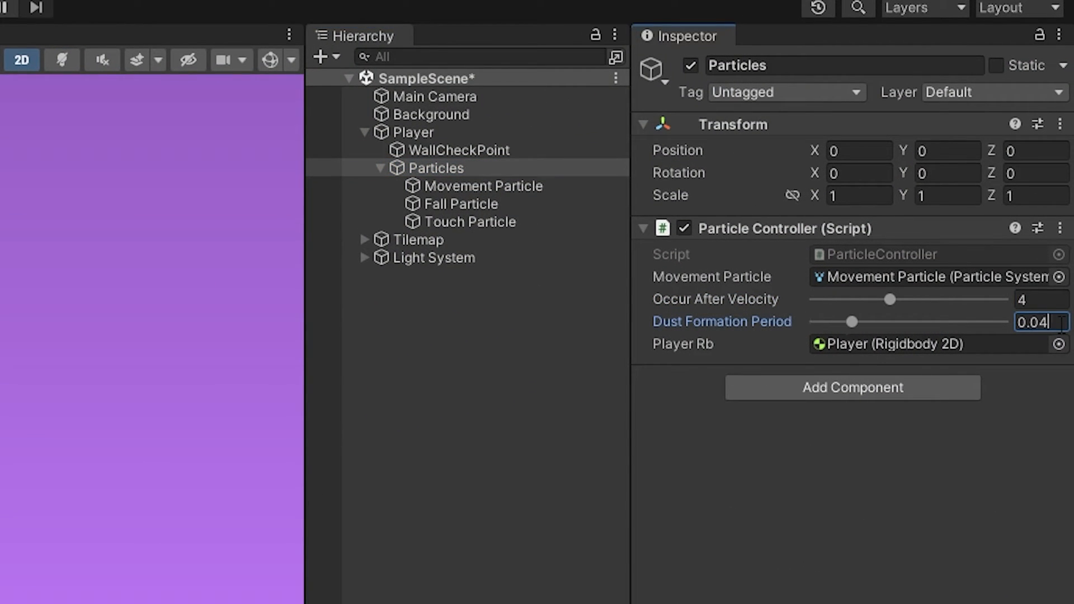
pyautogui.click(518, 32)
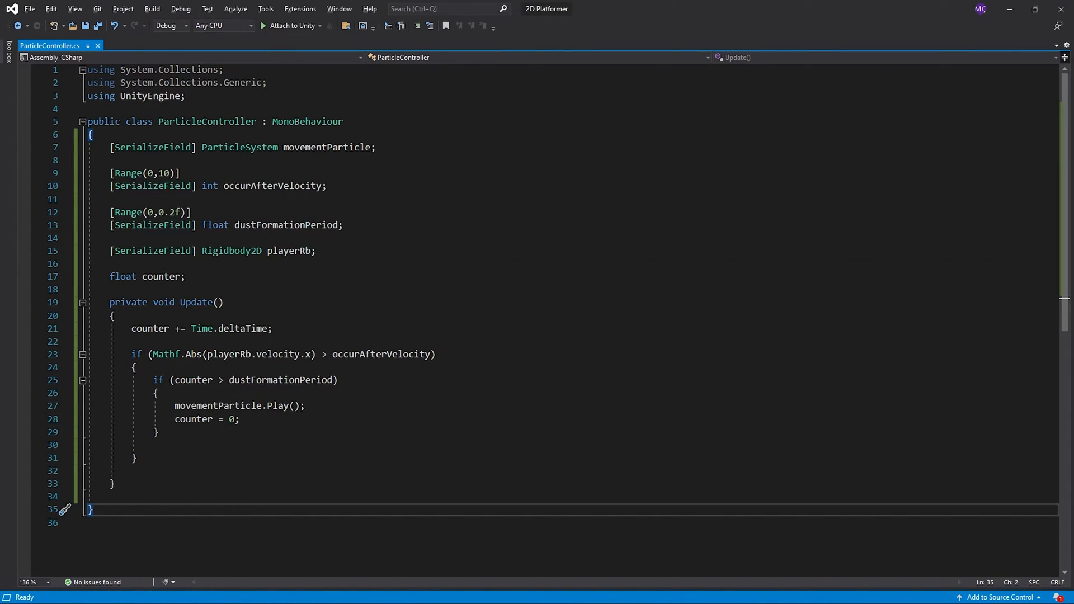
# Step: Declare a bool isOnGround field beneath float counter
pyautogui.write('bool isOnGround;')
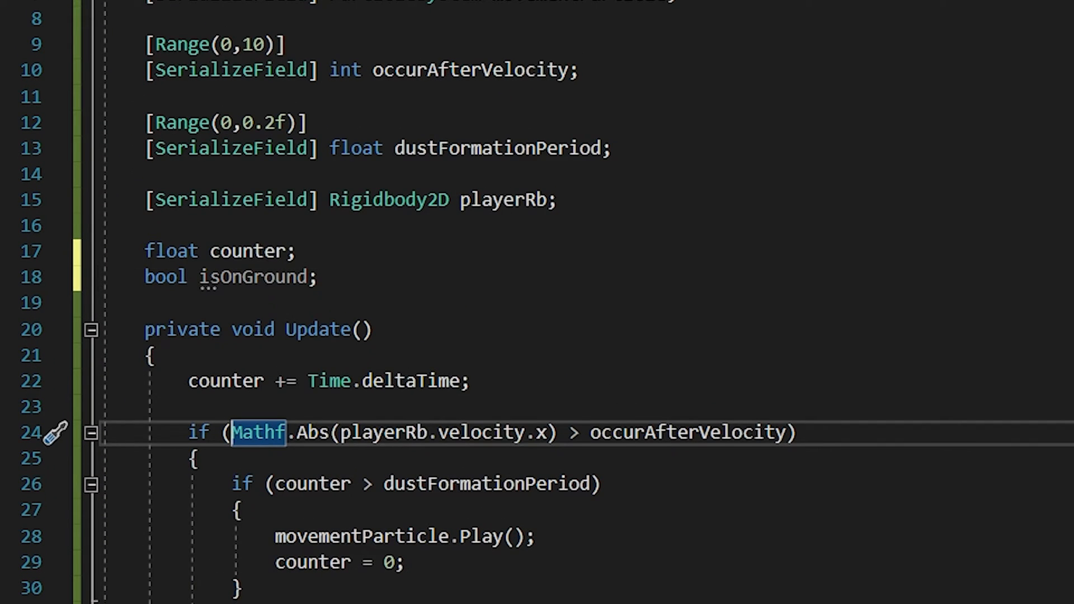
pyautogui.write('isOn')
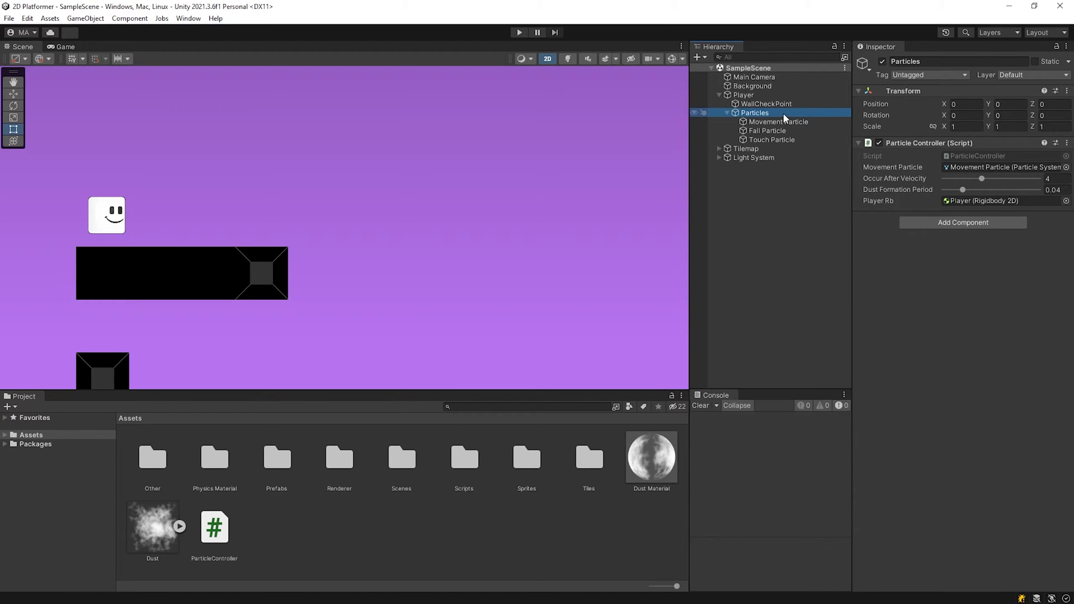
# Step: Add a Box Collider 2D to Particles, sized as a thin strip at the feet, marked Is Trigger
pyautogui.click(962, 222)
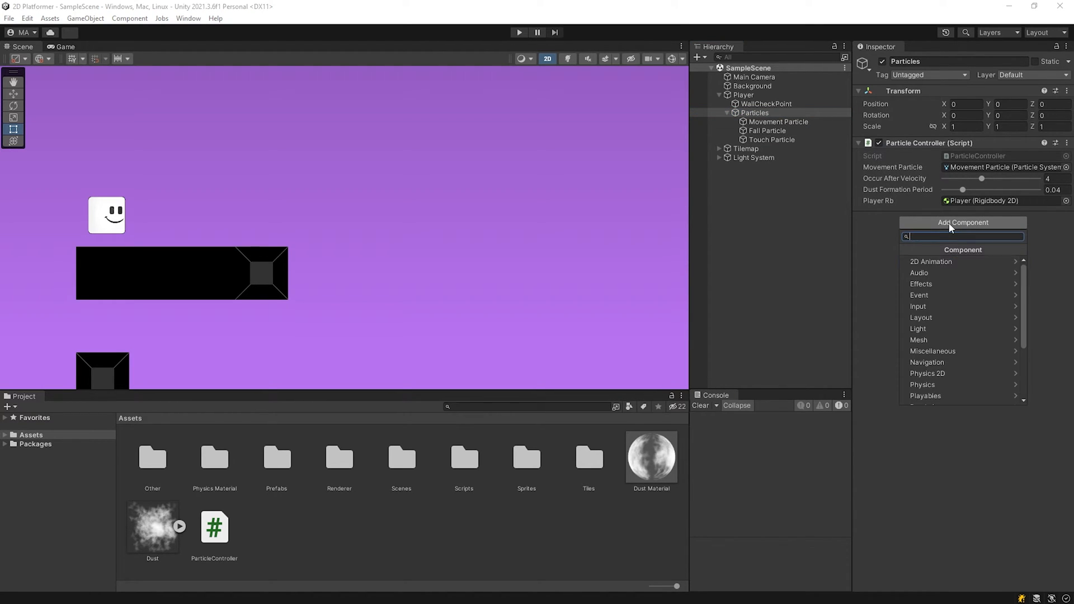
pyautogui.write('box')
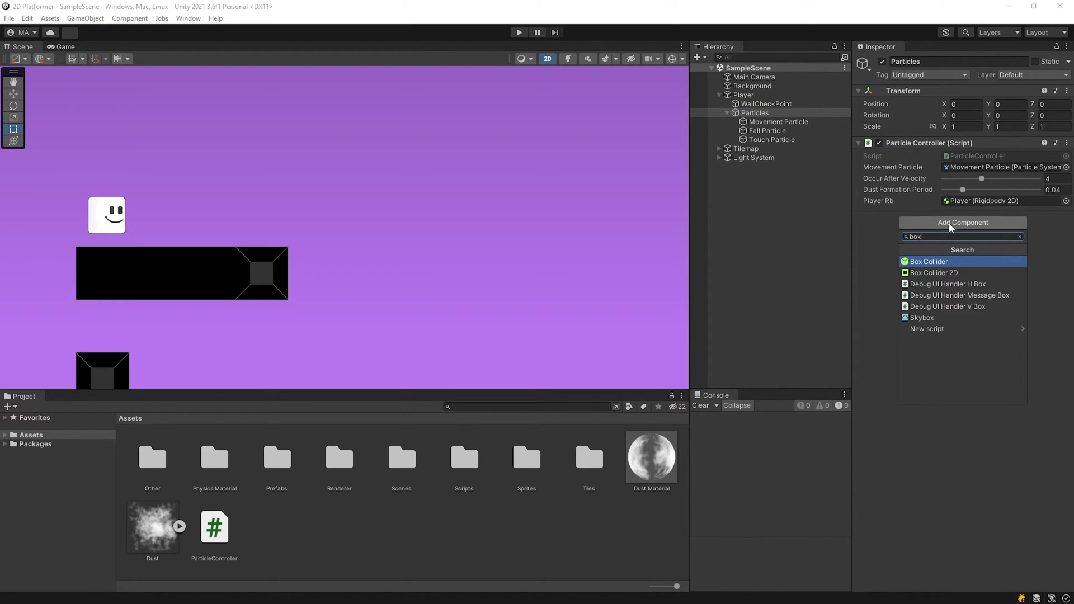
pyautogui.click(934, 272)
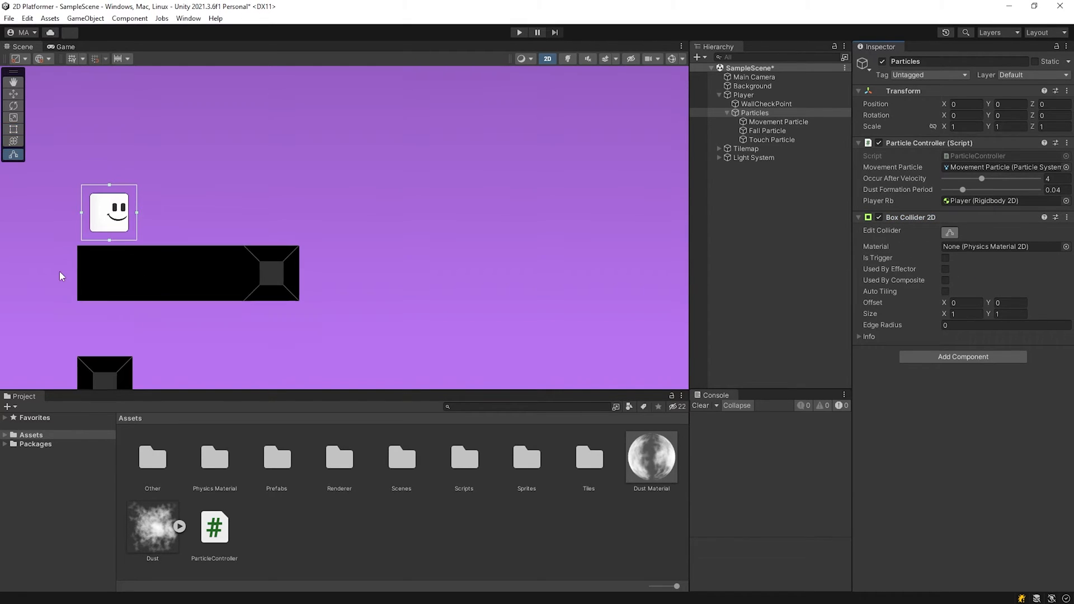
pyautogui.scroll(3)
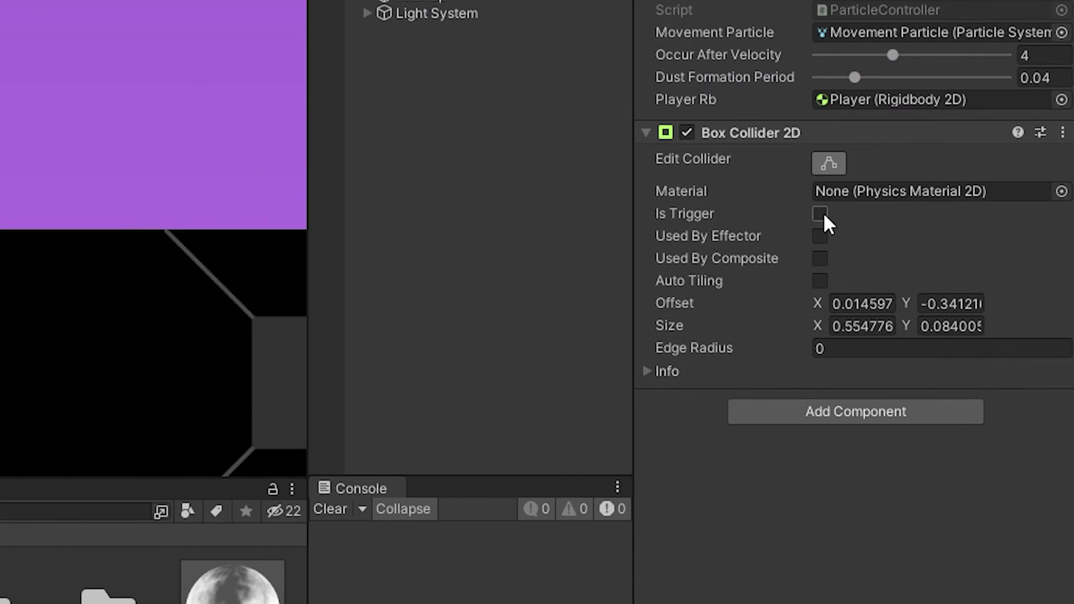
pyautogui.click(819, 213)
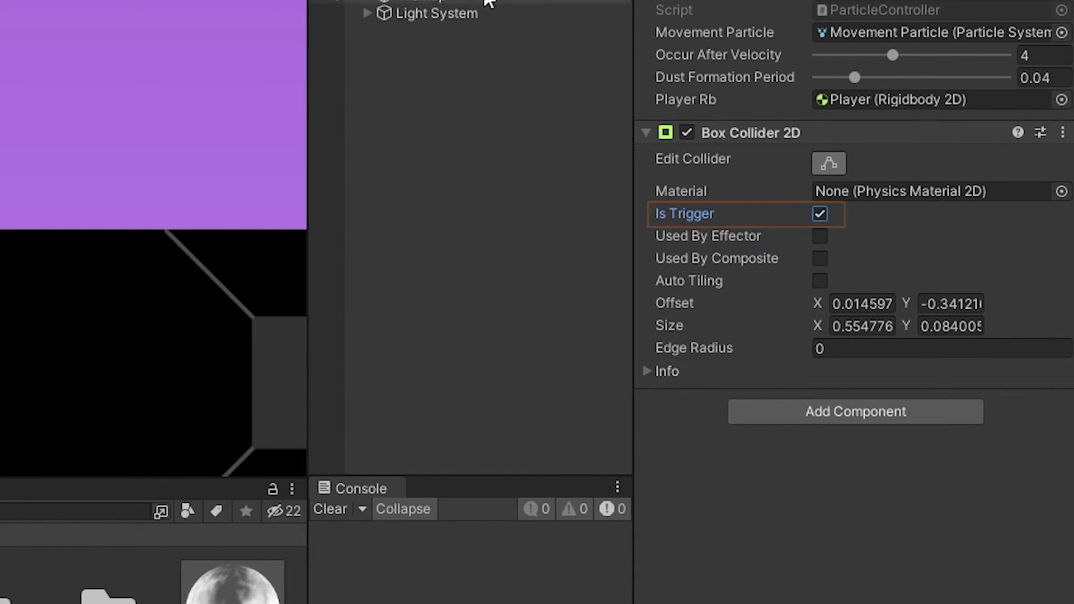
# Step: Add a new 'Ground' tag and set the wall tilemap's Tag to Ground
pyautogui.click(785, 79)
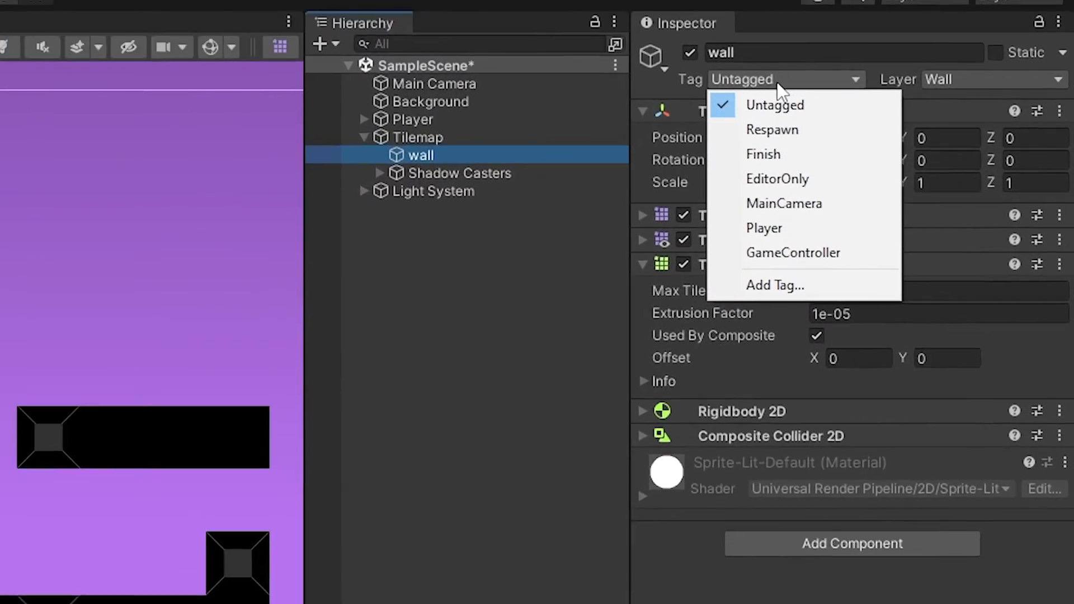
pyautogui.click(774, 285)
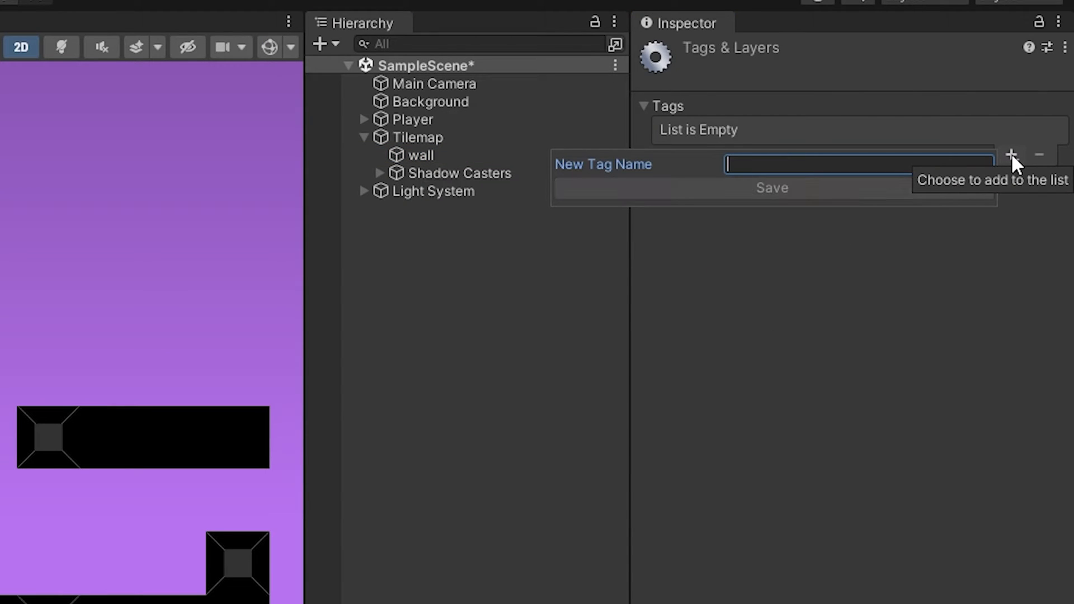
pyautogui.click(771, 188)
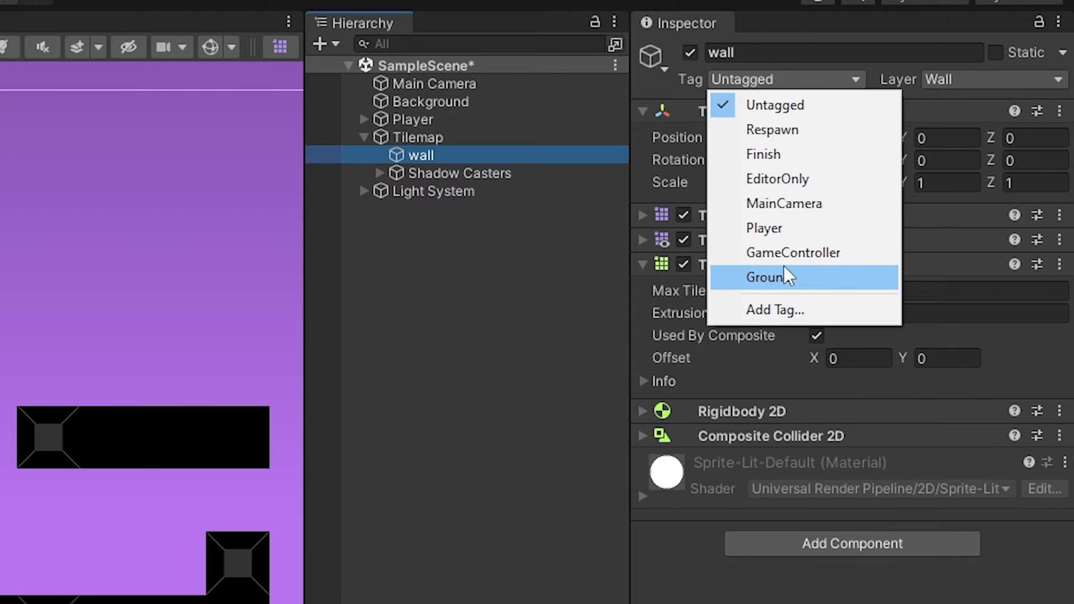
pyautogui.click(519, 32)
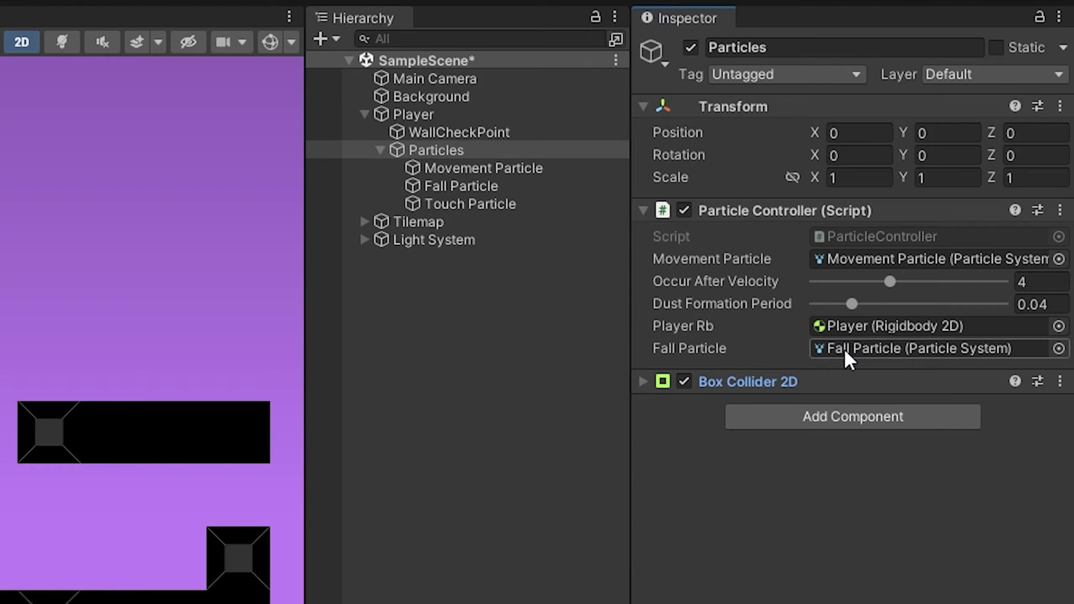
# Step: Assign Fall Particle to the controller's field and change the touch dust's Order in Layer
pyautogui.click(518, 32)
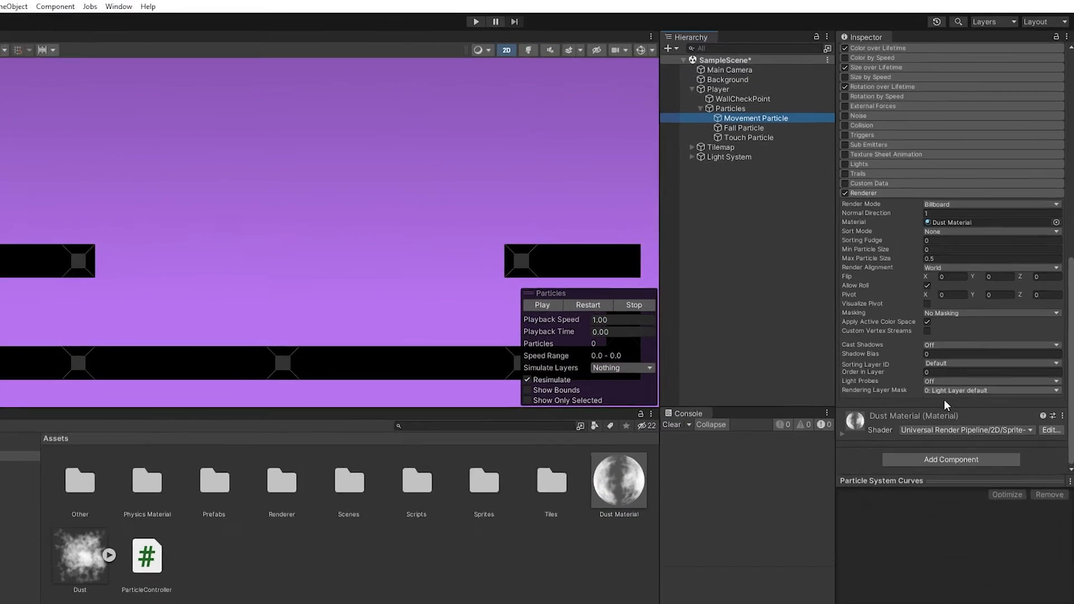
pyautogui.click(742, 128)
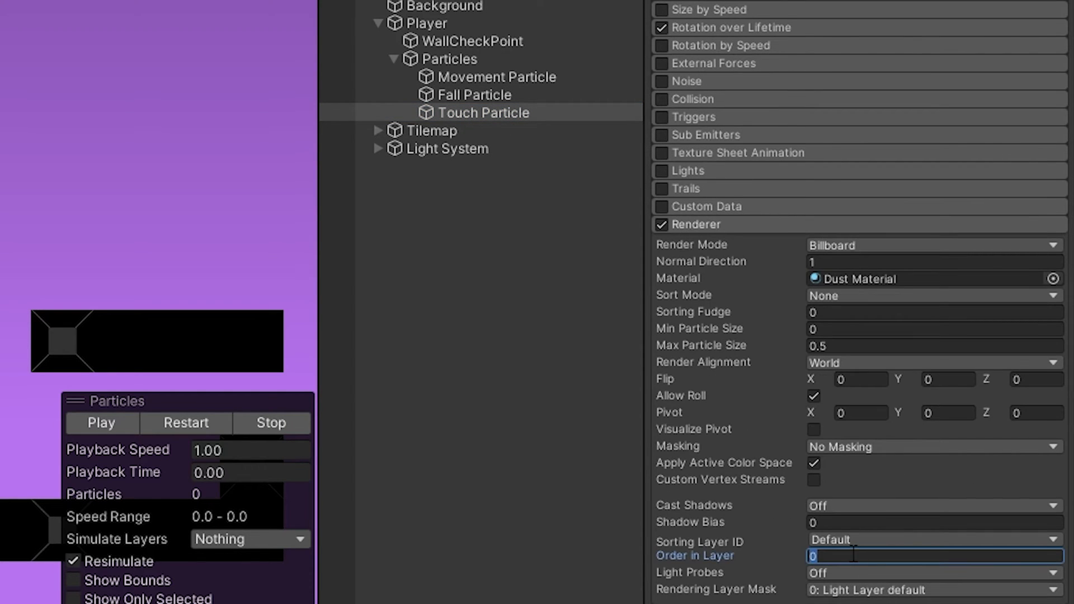
pyautogui.click(518, 32)
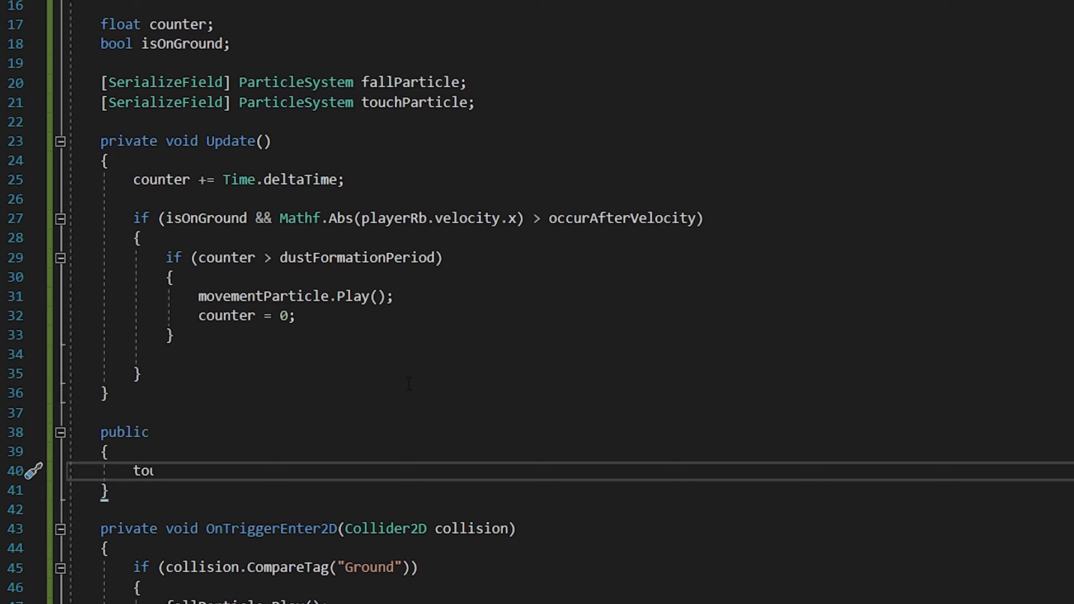
# Step: Add PlayTouchParticle() playing touchParticle, and call it in Flip() via a public particleController field
pyautogui.write('touchParticle.Play();')
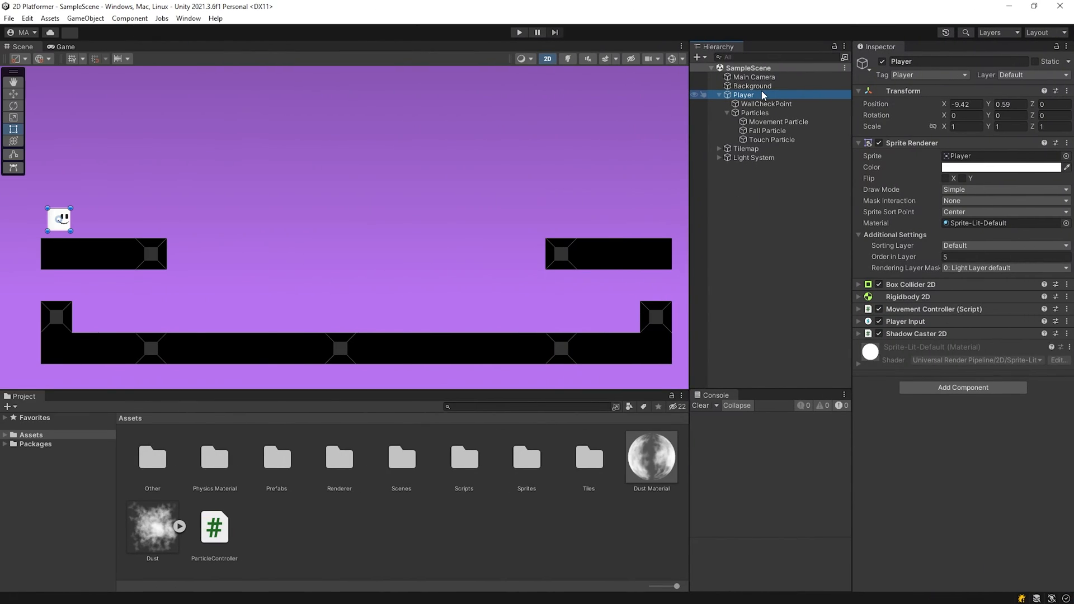
pyautogui.click(859, 308)
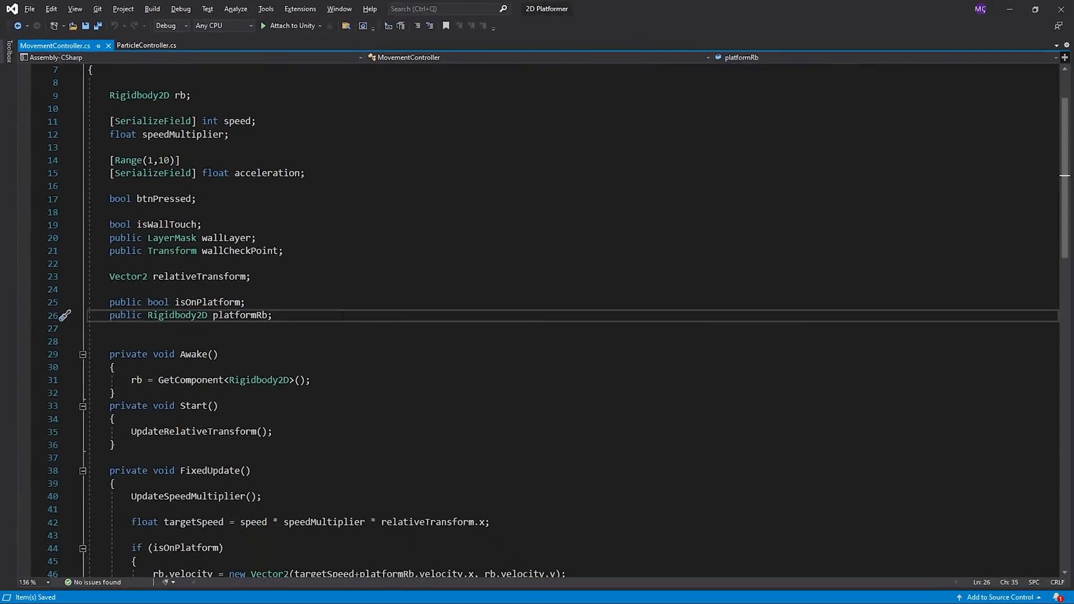
pyautogui.write('public p')
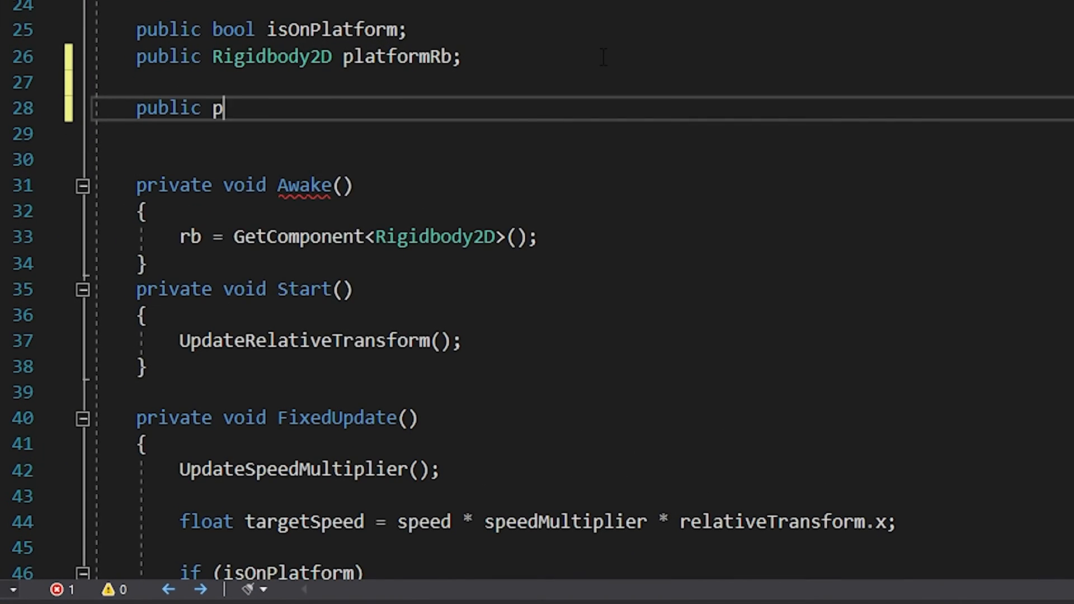
pyautogui.write('ParticleController particleController;')
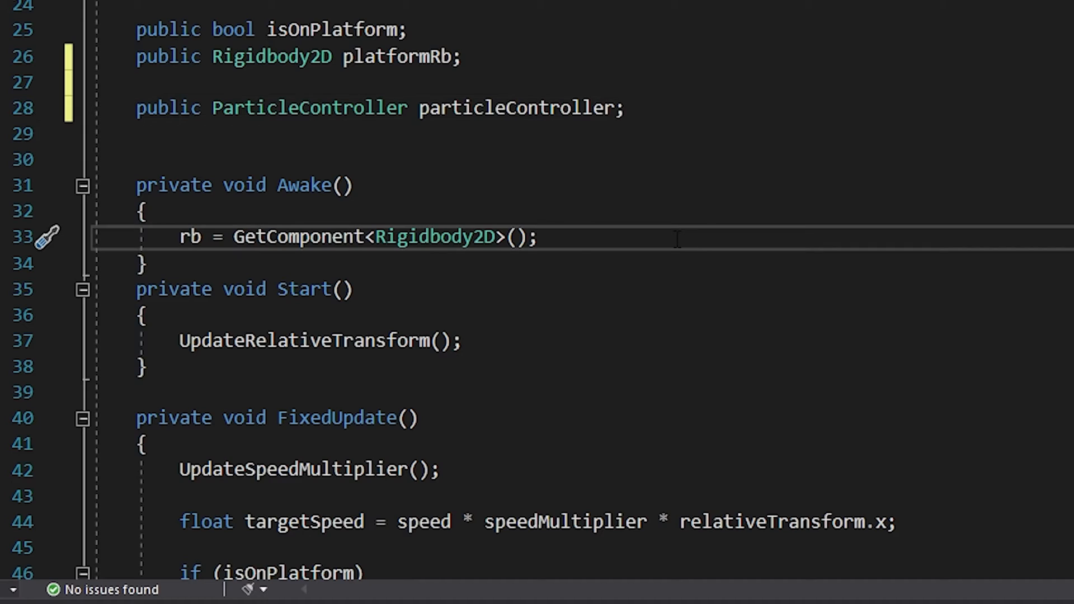
pyautogui.scroll(-3)
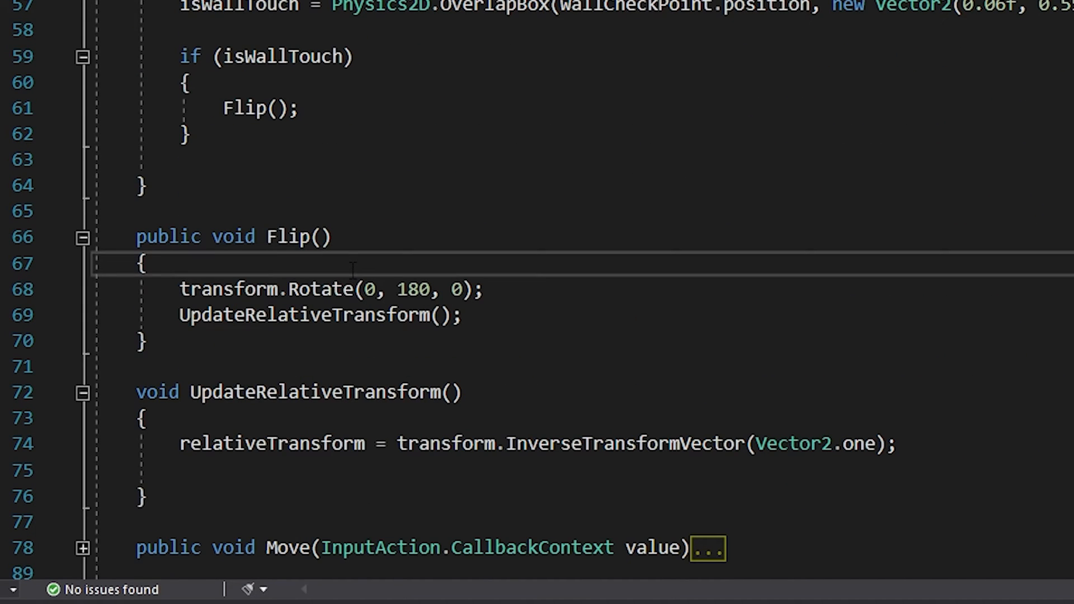
pyautogui.write('particleController.PlayTouchParticle();')
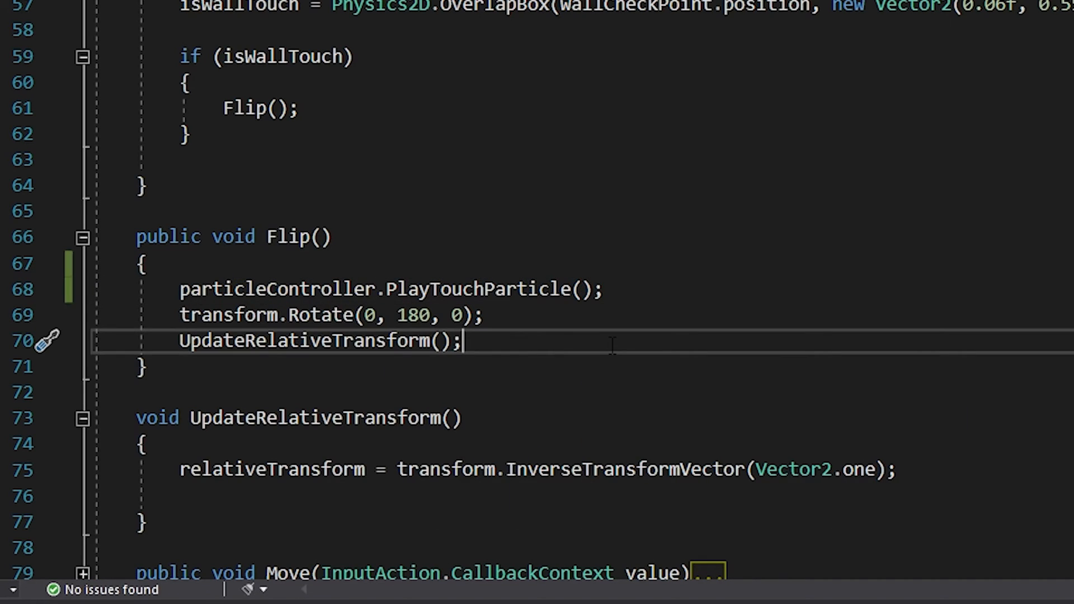
pyautogui.moveTo(613, 338)
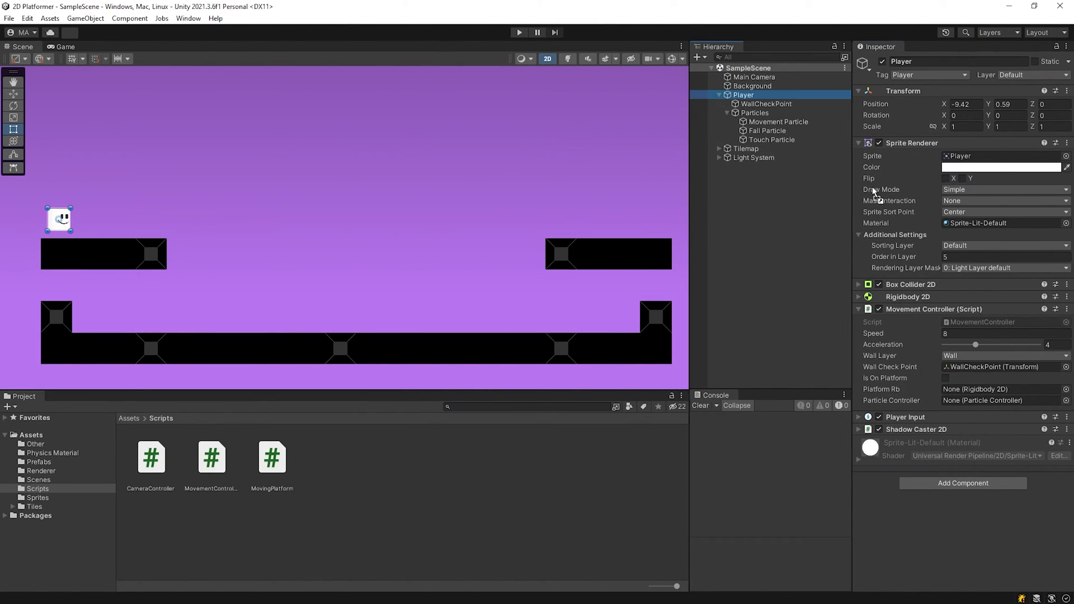
# Step: Drag the Particles object into the Player's Movement Controller 'Particle Controller' field
pyautogui.click(1000, 400)
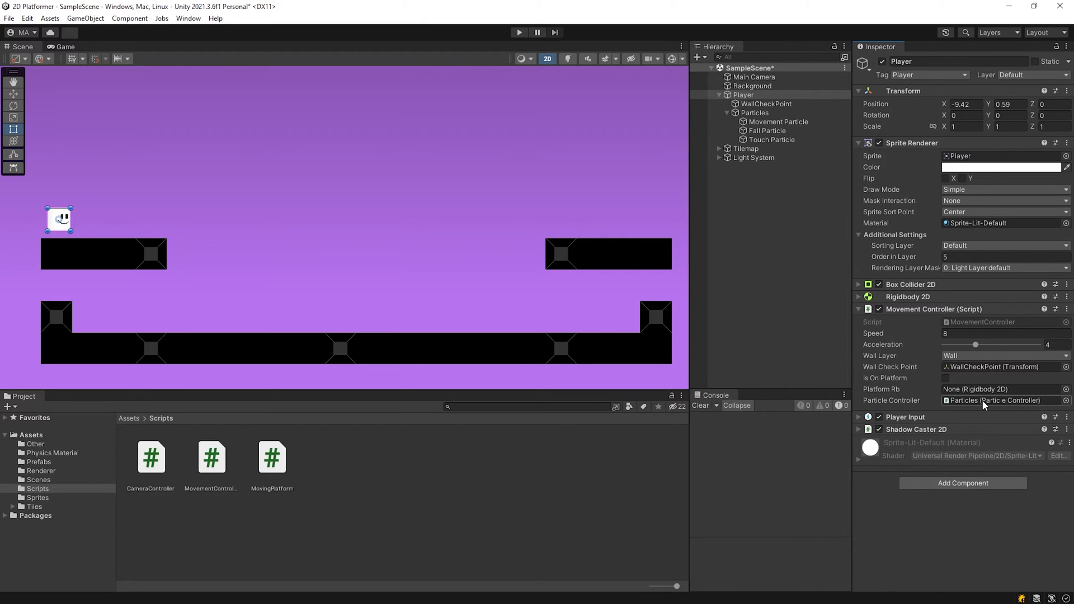
pyautogui.click(754, 113)
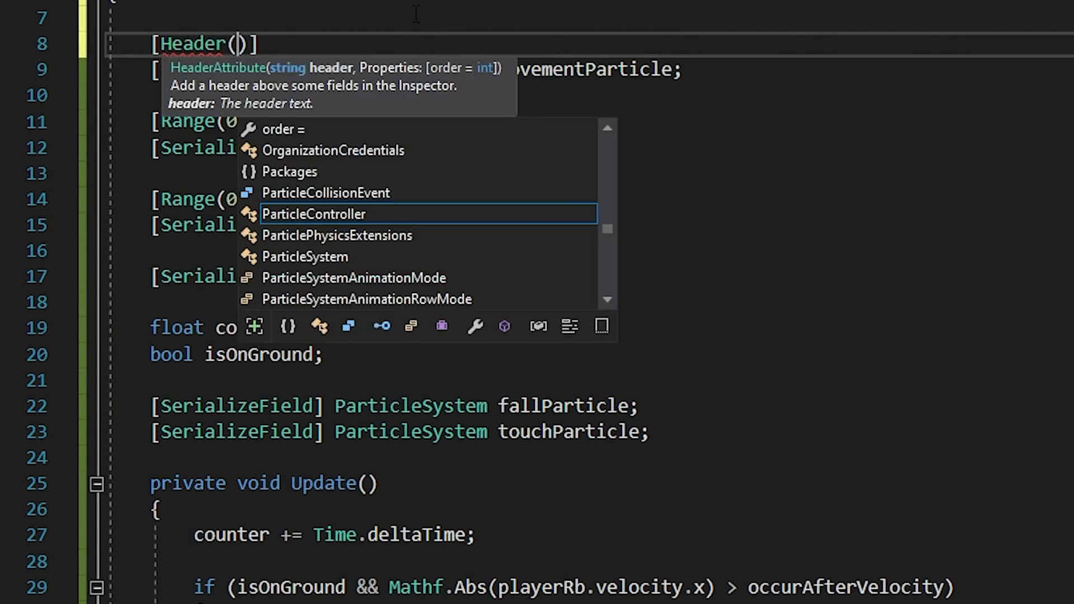
# Step: Add a [Header("Movement Particle")] attribute, plus an empty Header above the fall and touch fields
pyautogui.write('"Movement Partic"')
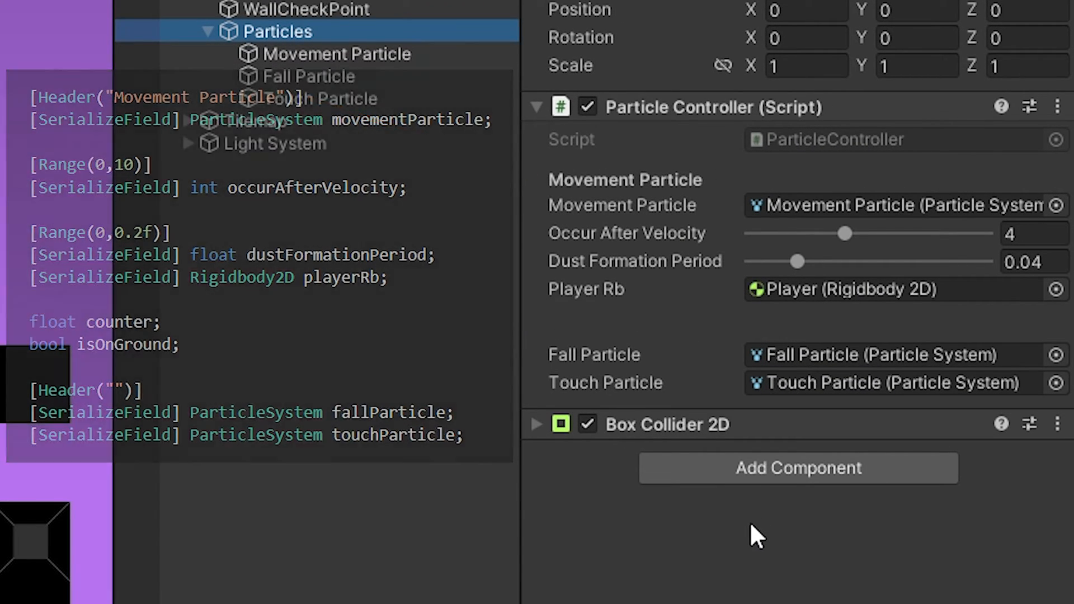
# Step: Play-test the game and watch dust puffs appear where the player touches walls
pyautogui.click(519, 33)
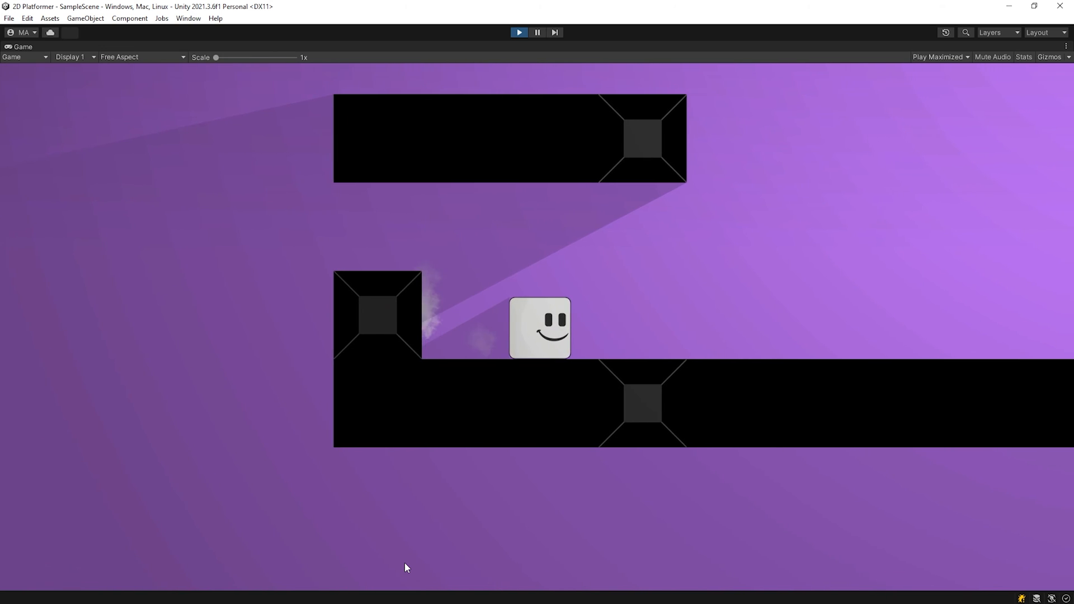
pyautogui.press('right')
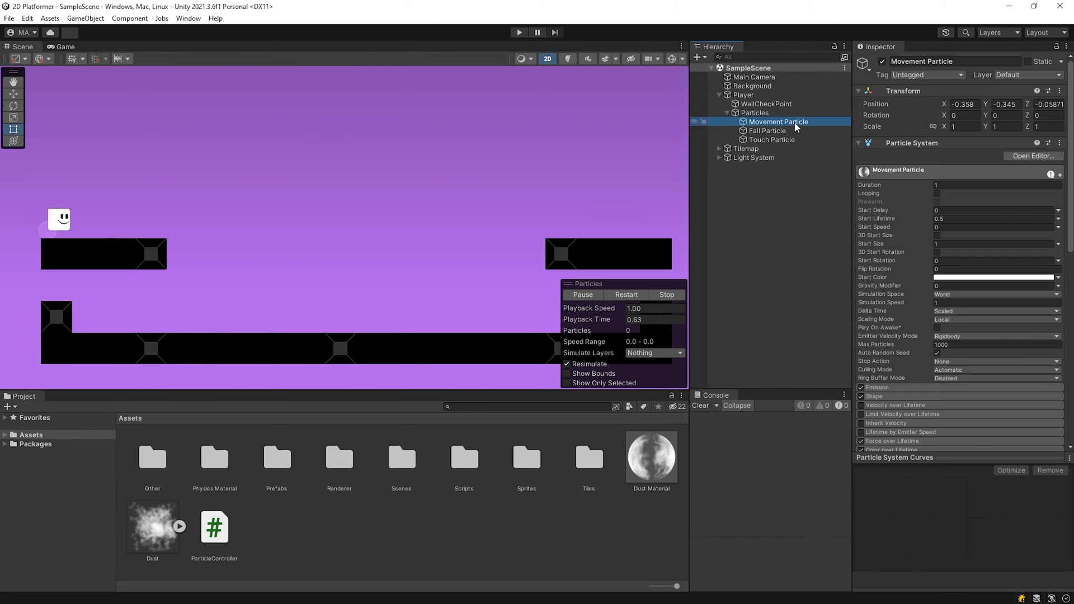
# Step: Play-test the reshaped Size over Lifetime curve, confirming dust trails along the floor
pyautogui.scroll(-3)
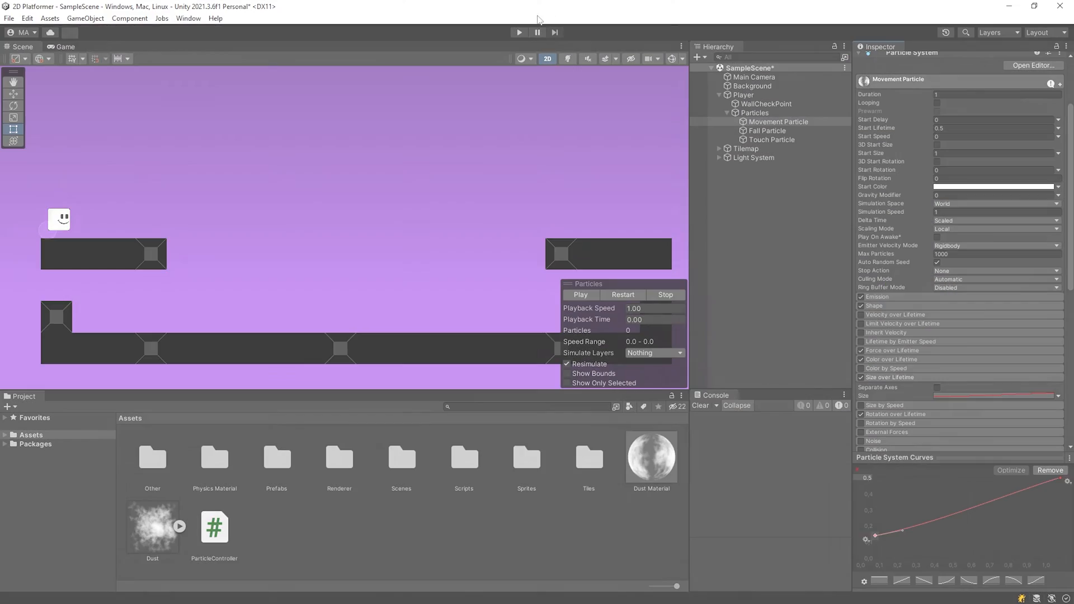
pyautogui.click(519, 33)
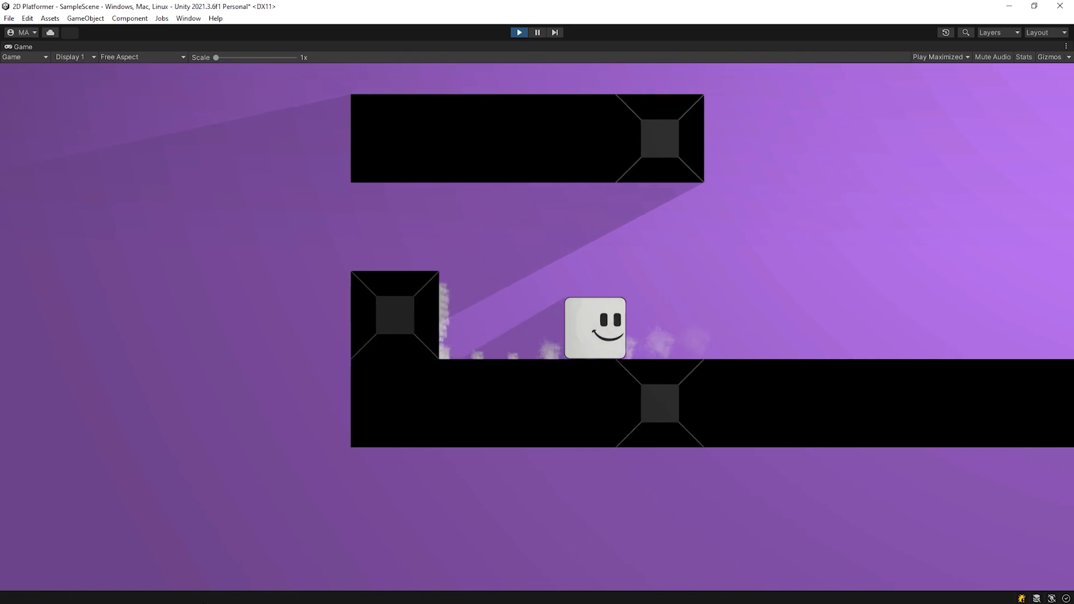
pyautogui.click(519, 32)
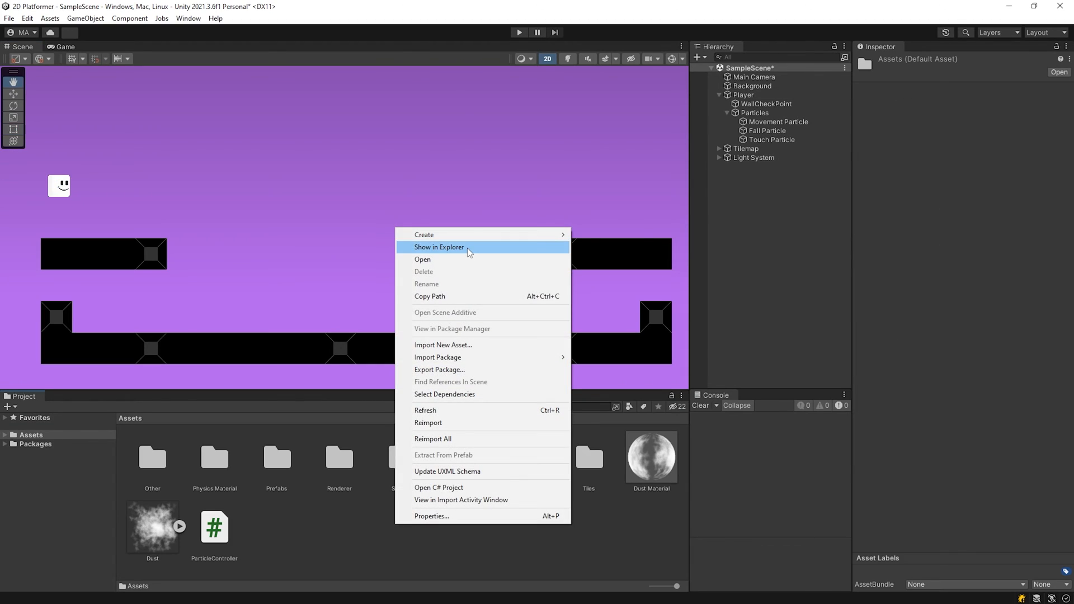
# Step: Create a Material folder in Assets and run the game again
pyautogui.click(424, 234)
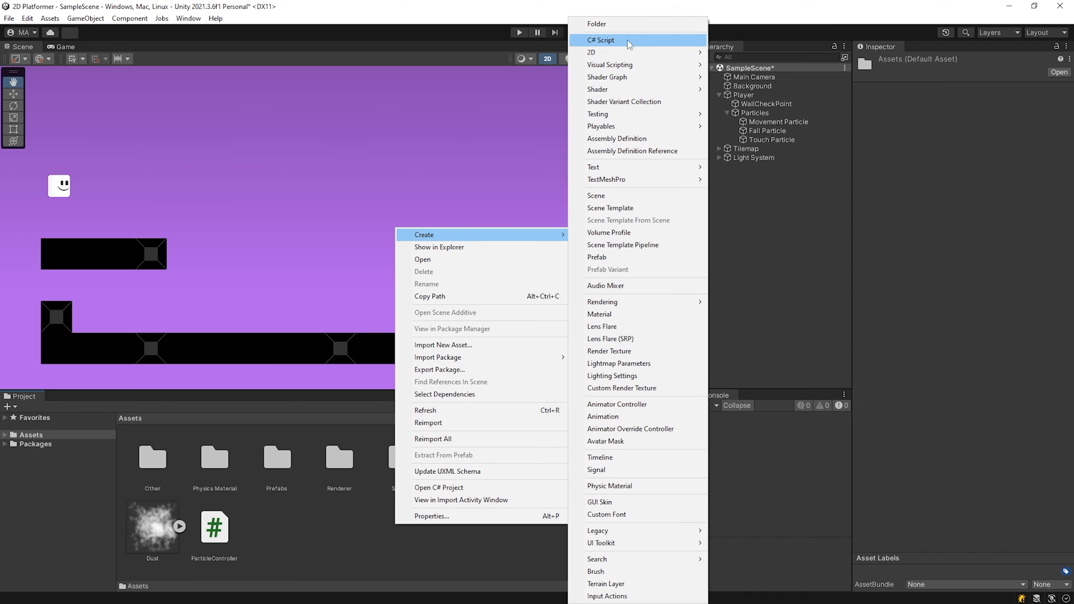
pyautogui.click(598, 313)
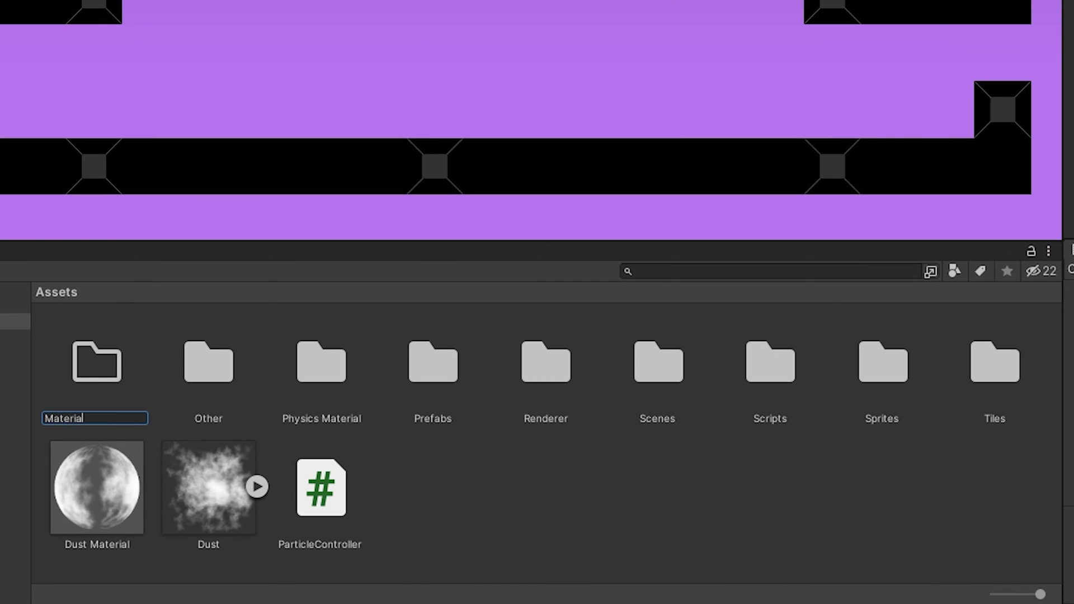
pyautogui.click(95, 361)
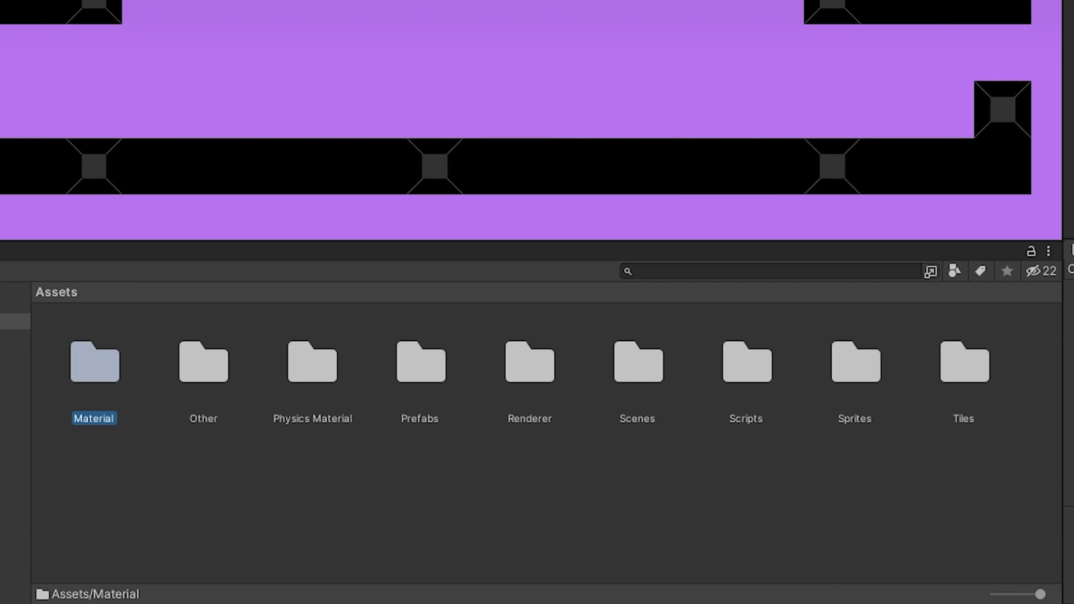
pyautogui.click(519, 32)
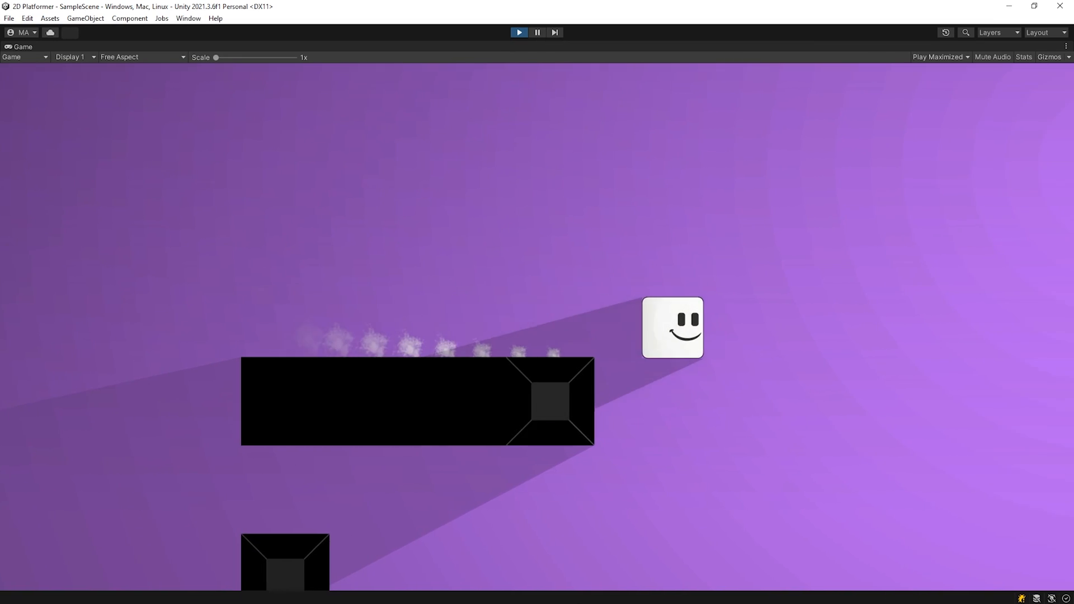